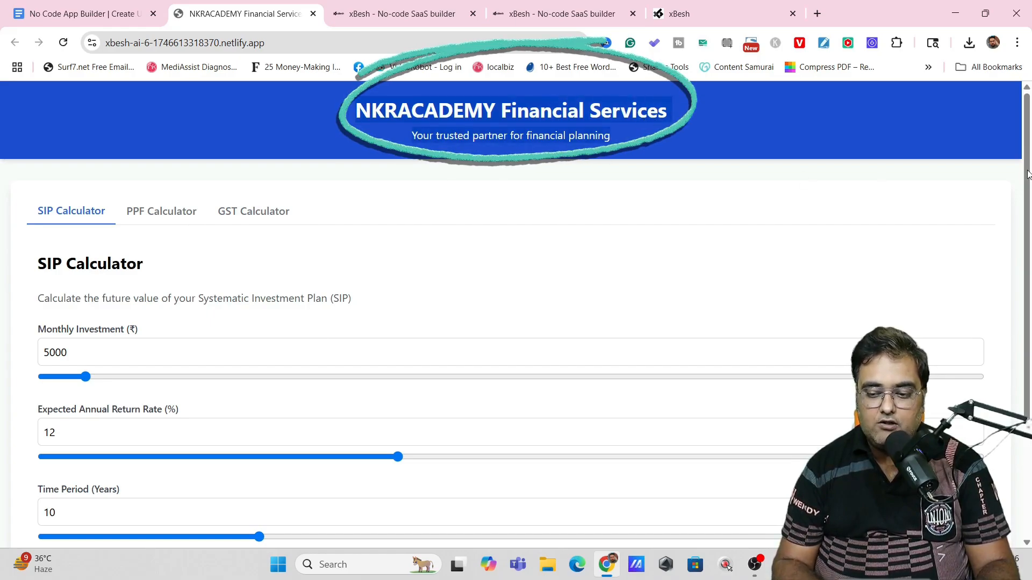
Step: Run the SIP calculator with ₹5000 monthly, 12% expected return and 10 years
{"action": "scroll", "scroll_direction": "down", "scroll_amount": 3}
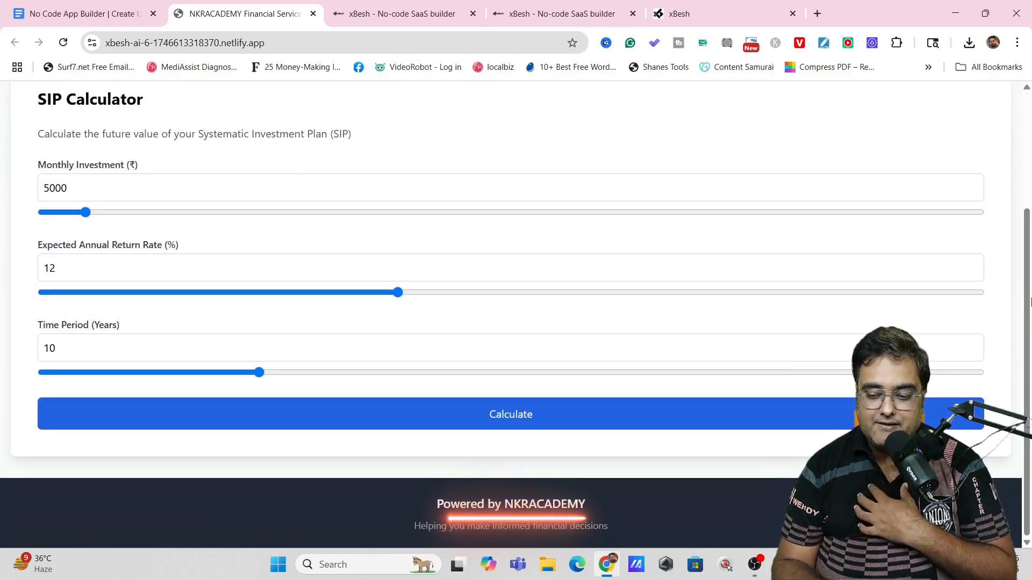
{"action": "scroll", "scroll_direction": "up", "scroll_amount": 3}
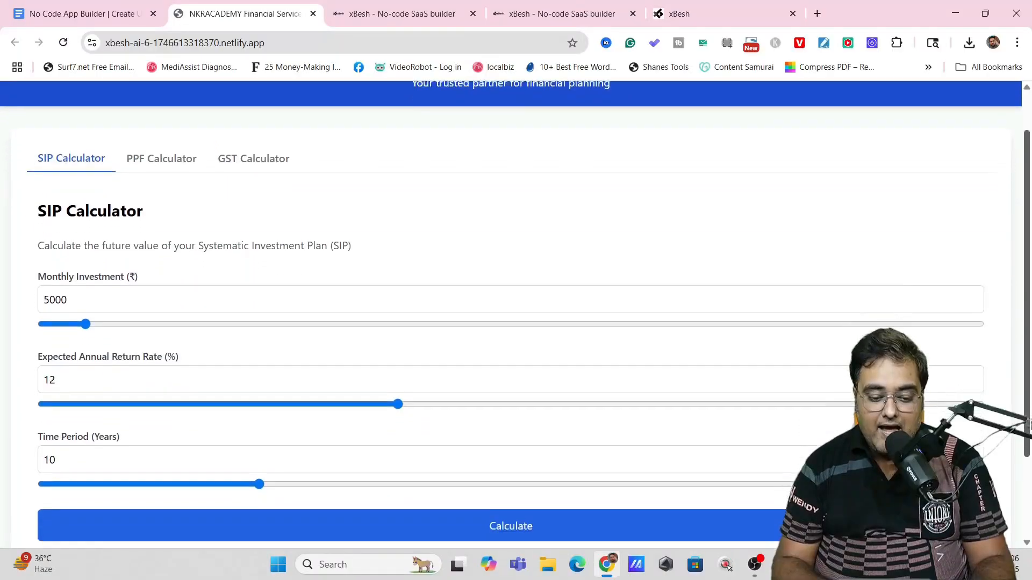
{"action": "left_click", "coordinate": [511, 525]}
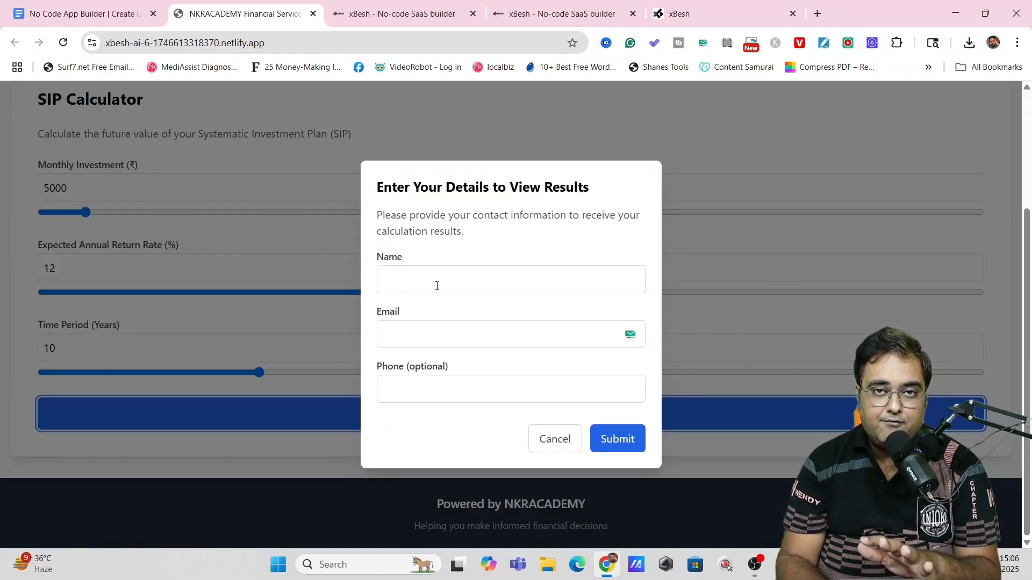
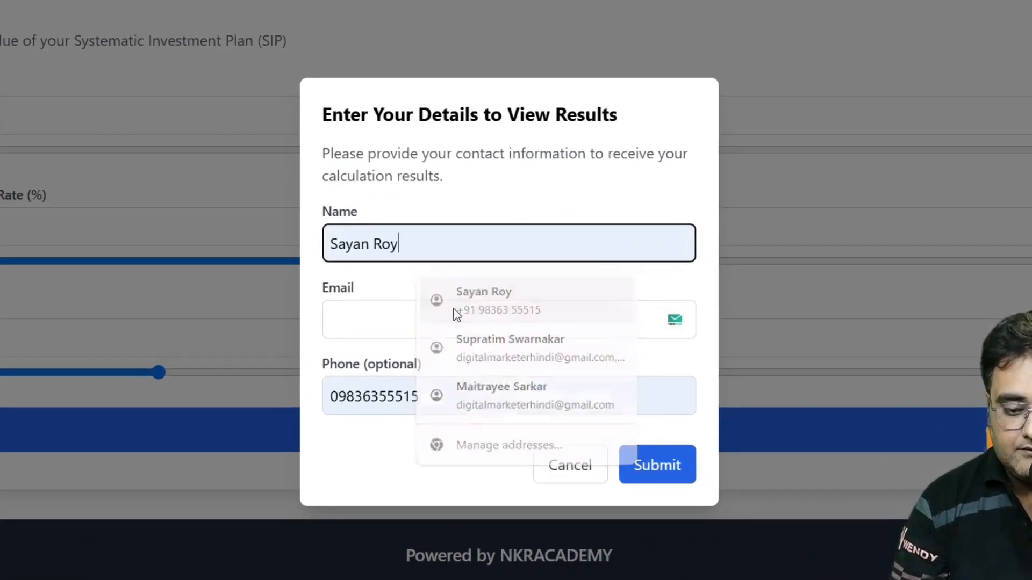
{"action": "type", "text": "srsaya"}
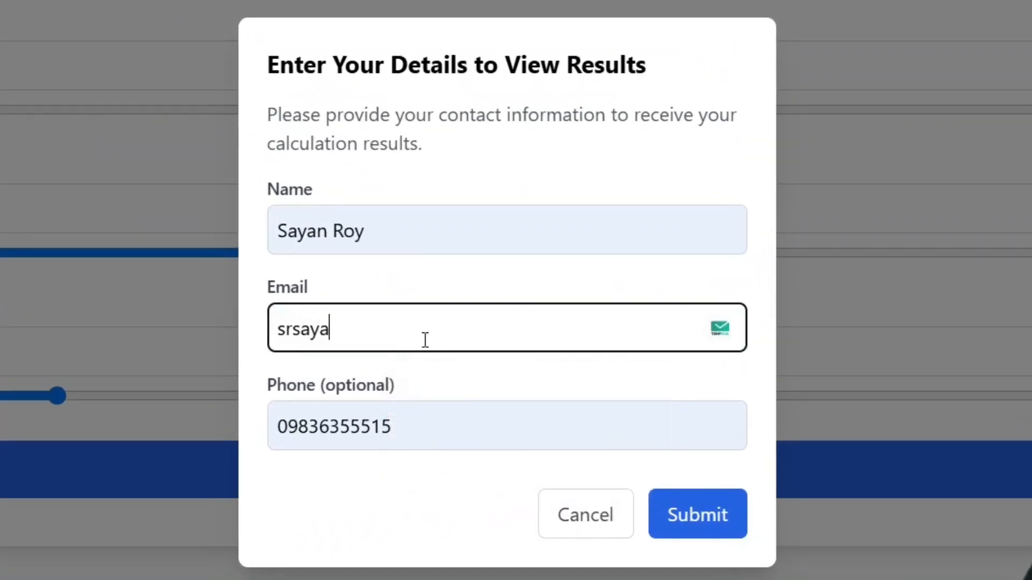
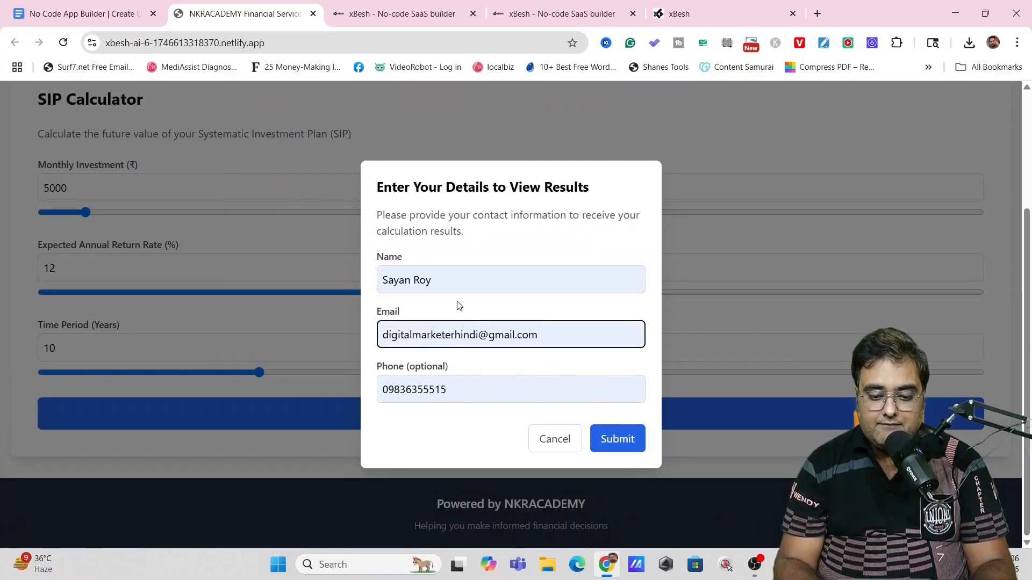
{"action": "left_click", "coordinate": [616, 439]}
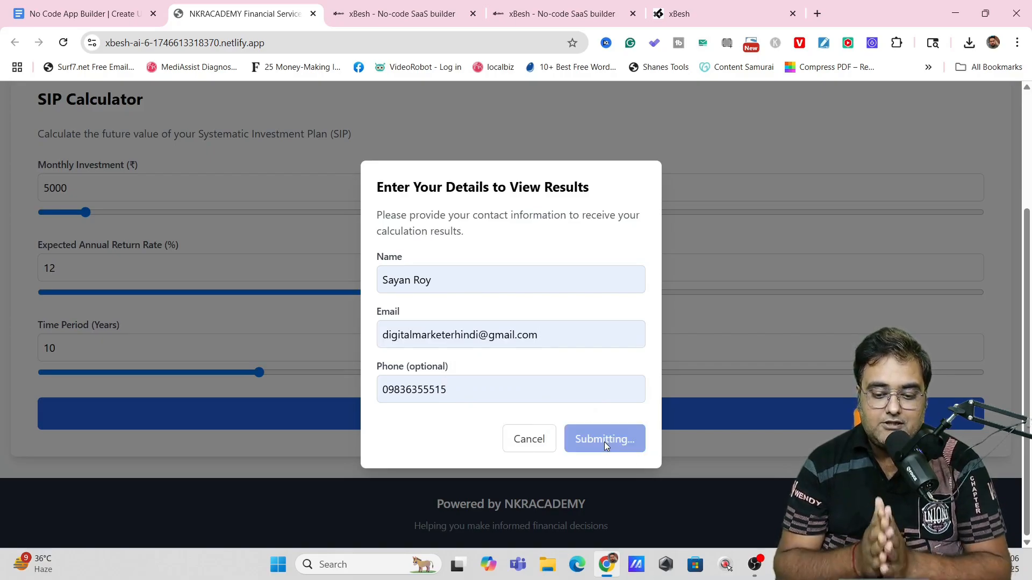
{"action": "left_click", "coordinate": [604, 439]}
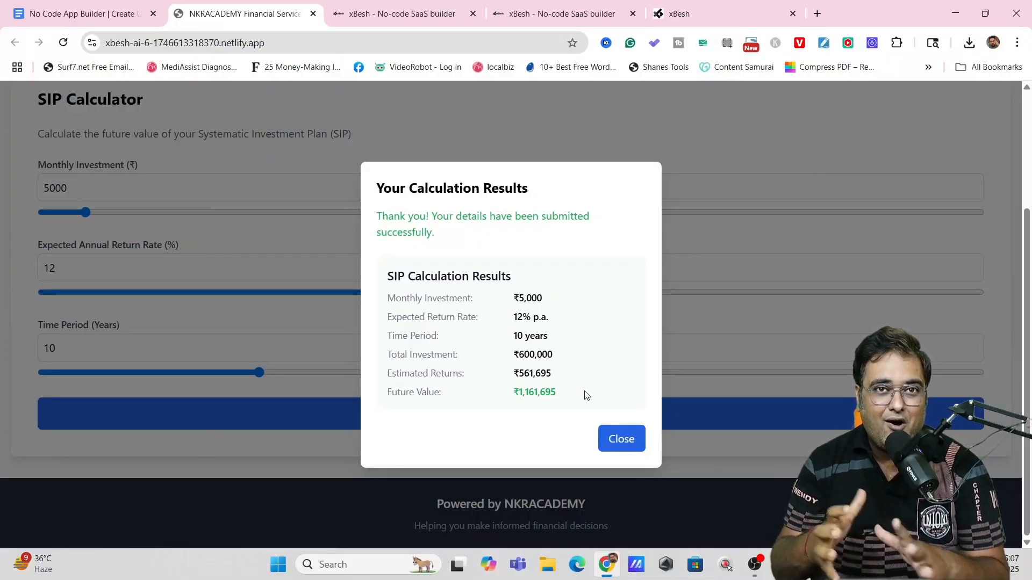
{"action": "left_click", "coordinate": [619, 439]}
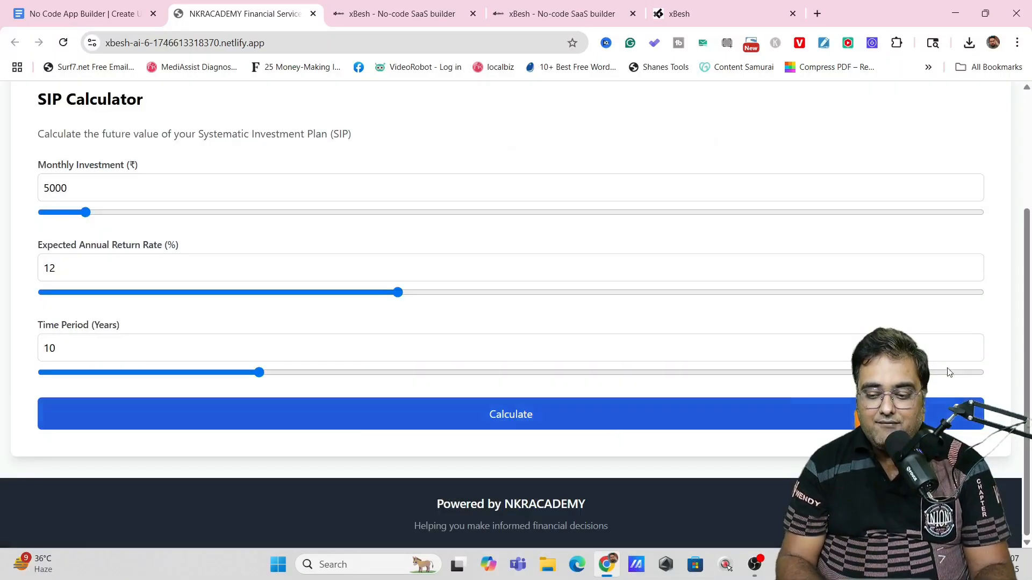
Step: Browse the PPF and GST calculator tabs from the top of the page
{"action": "scroll", "scroll_direction": "up", "scroll_amount": 3}
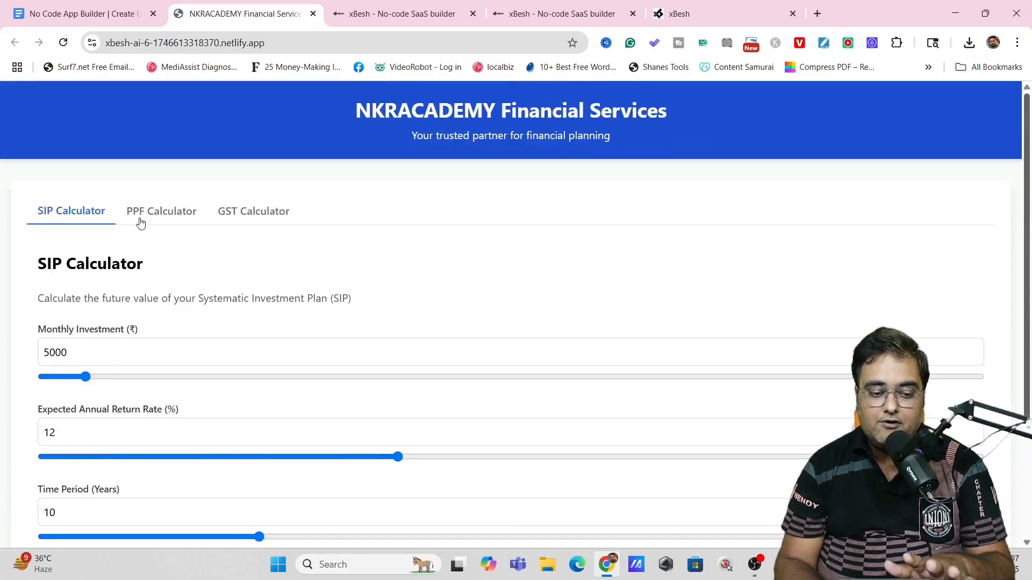
{"action": "left_click", "coordinate": [161, 211]}
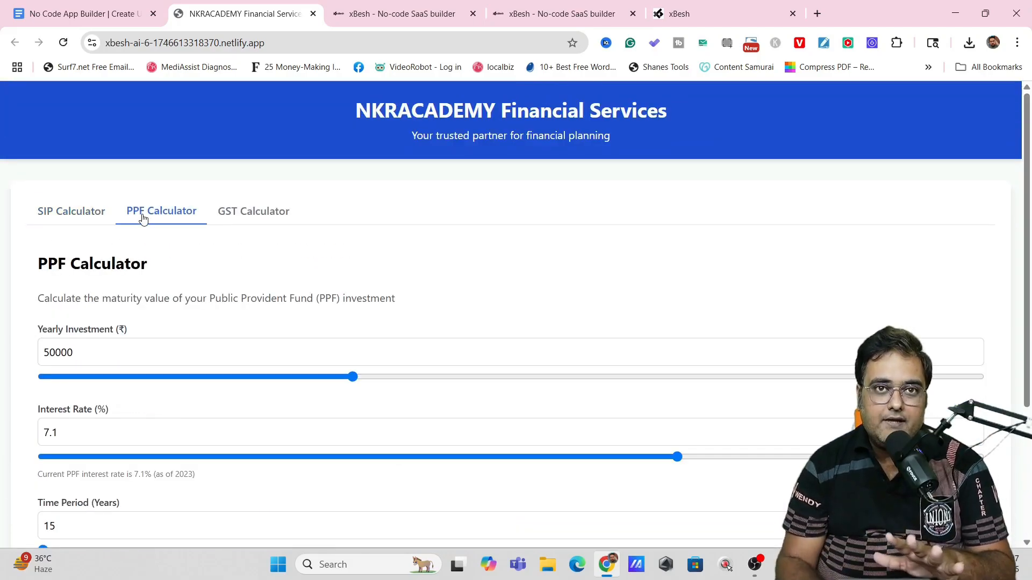
{"action": "left_click", "coordinate": [253, 211]}
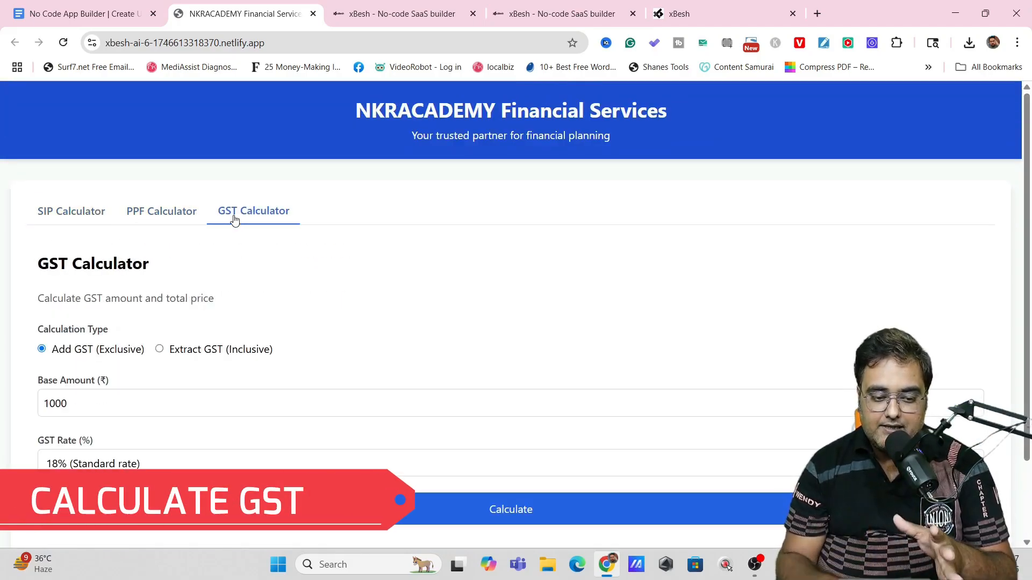
{"action": "left_click", "coordinate": [70, 210]}
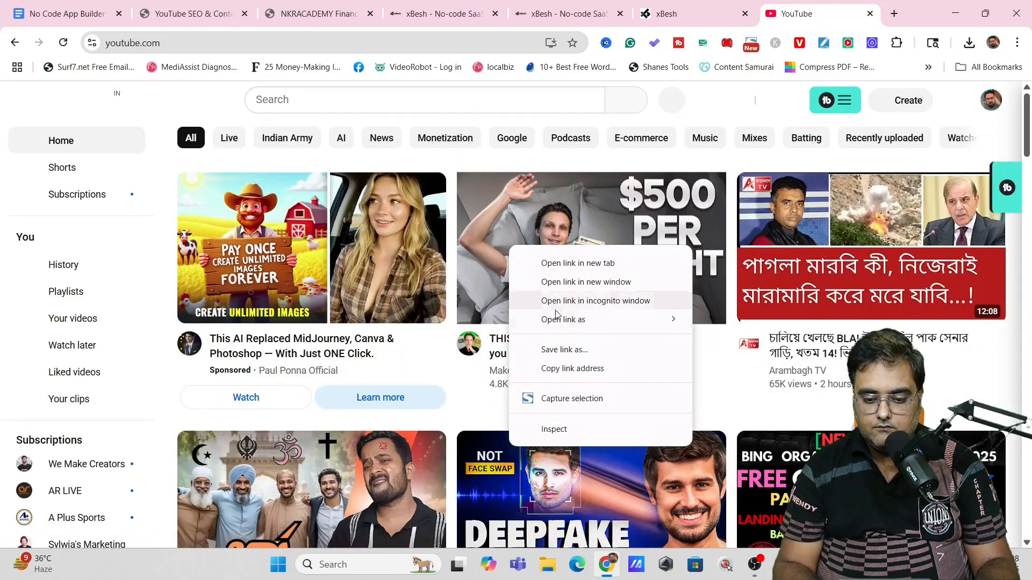
{"action": "left_click", "coordinate": [191, 13]}
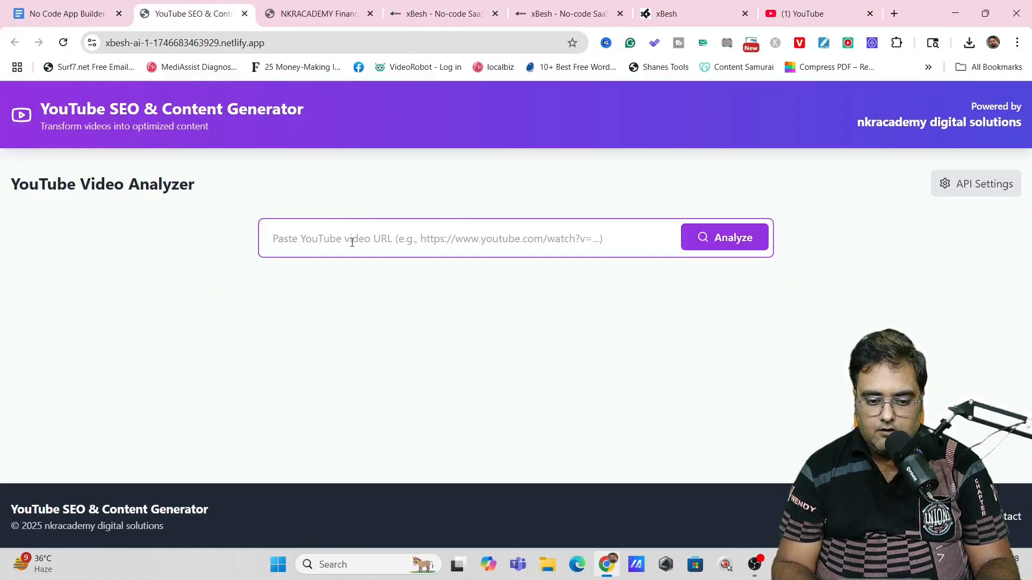
{"action": "type", "text": "https://www.youtube.com/watch?v=0Mc9T25HisI&pp=0gcJCYUJAYcqIYzv"}
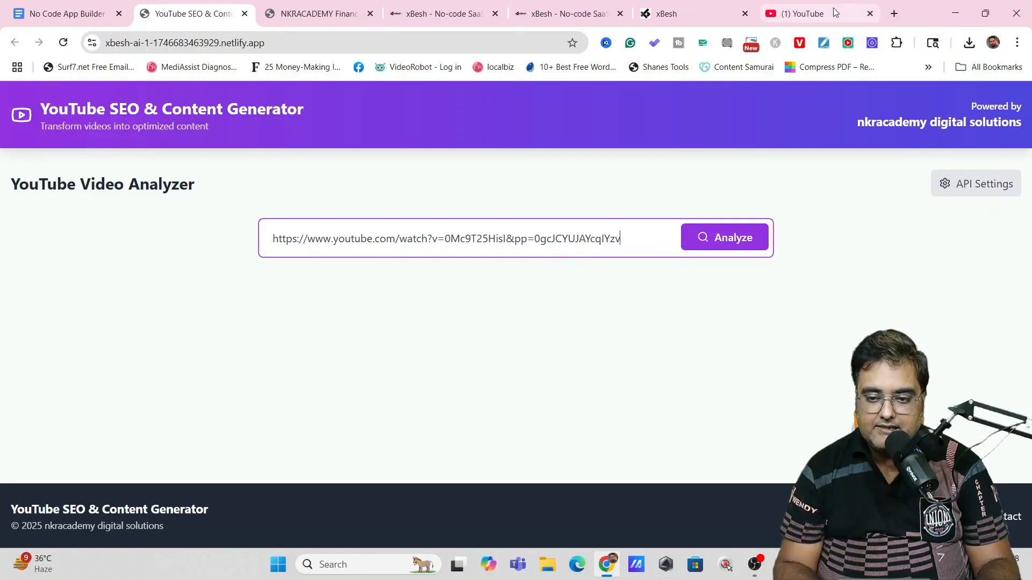
{"action": "left_click", "coordinate": [803, 13]}
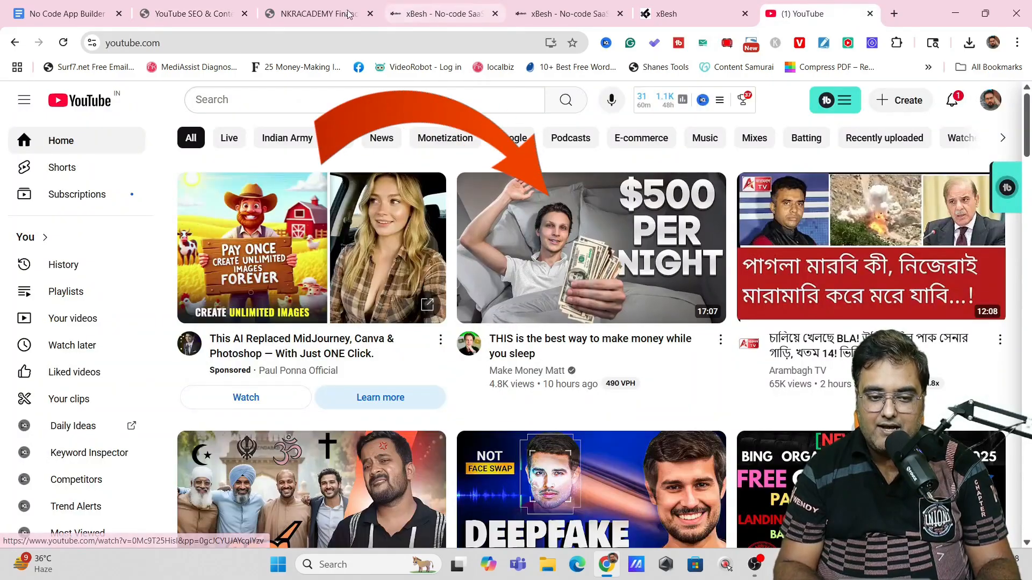
{"action": "left_click", "coordinate": [191, 13]}
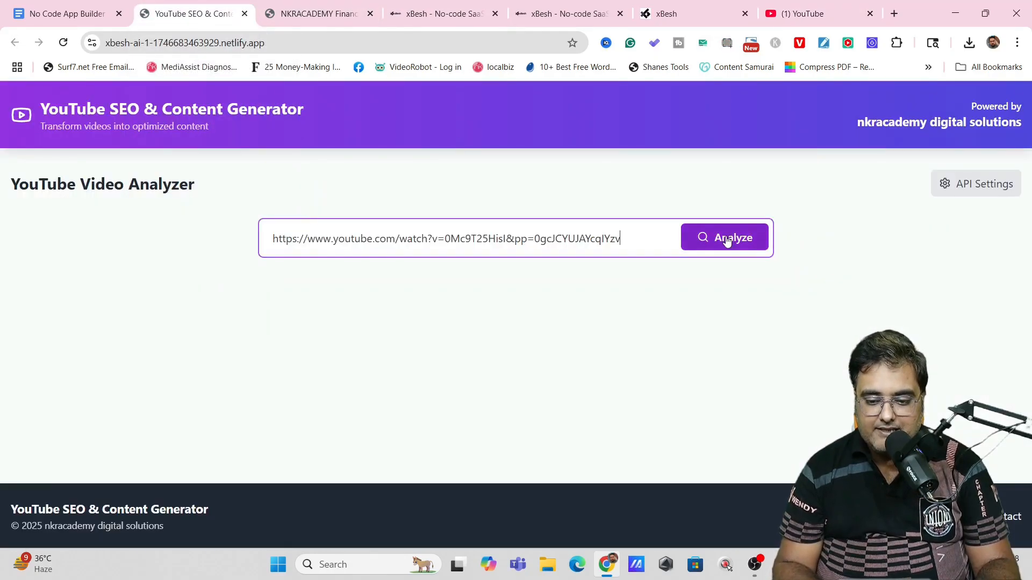
{"action": "left_click", "coordinate": [975, 184]}
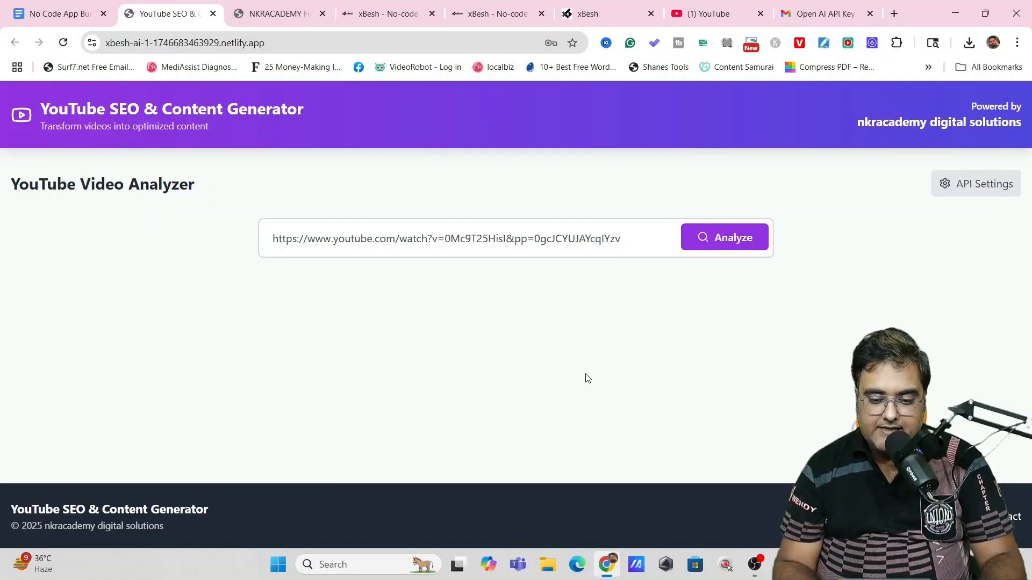
Step: Run the video analysis, decline saving the password, and scroll to the transcription
{"action": "left_click", "coordinate": [724, 237]}
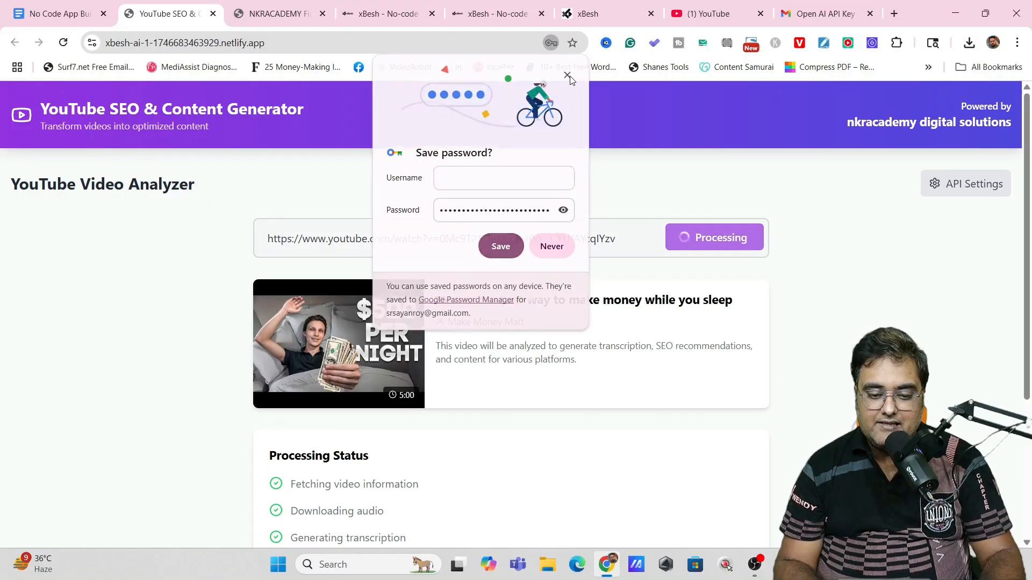
{"action": "left_click", "coordinate": [565, 76]}
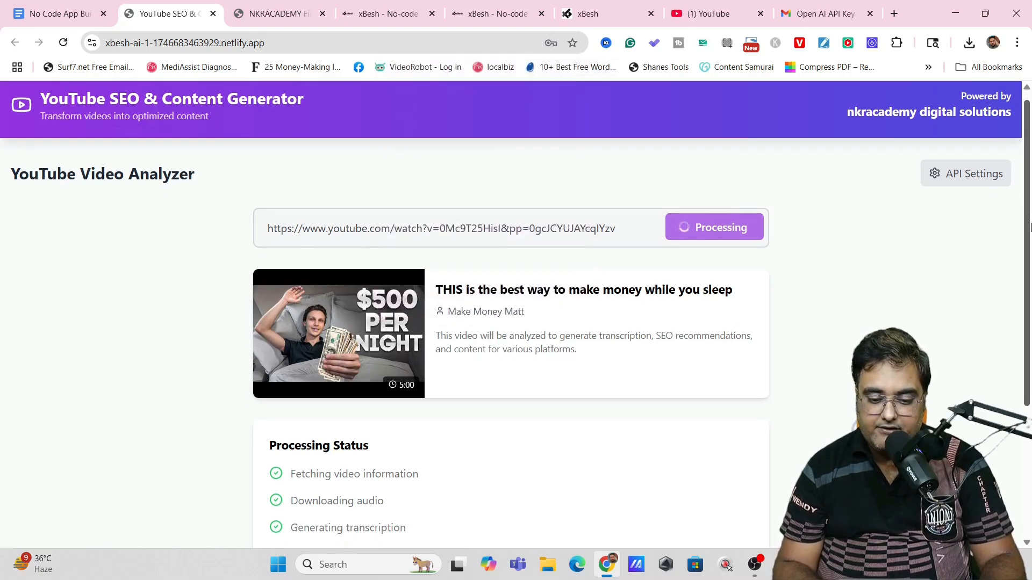
{"action": "scroll", "scroll_direction": "down", "scroll_amount": 3}
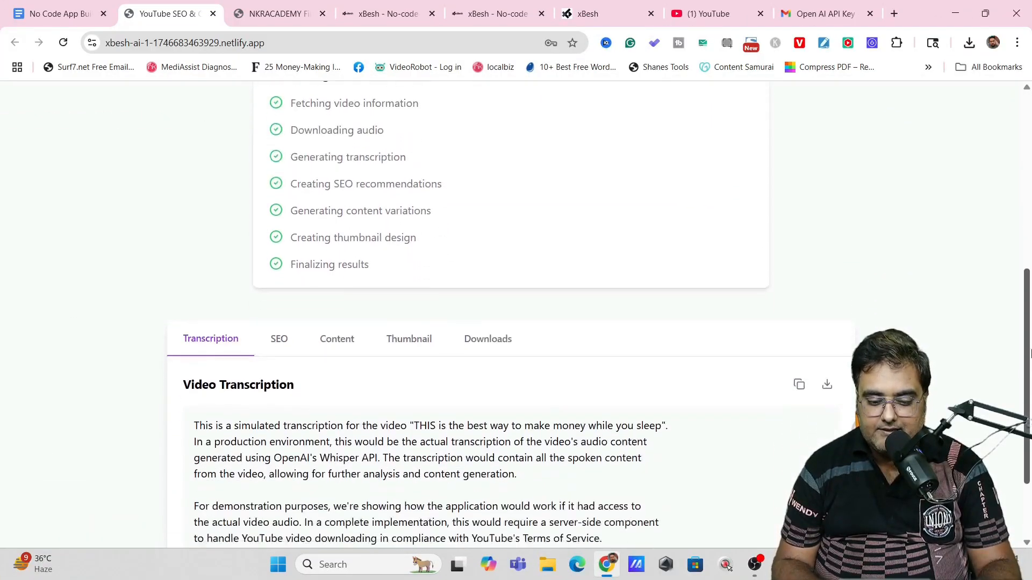
Step: Review the generated content variations and the money-themed thumbnail preview
{"action": "scroll", "scroll_direction": "down", "scroll_amount": 3}
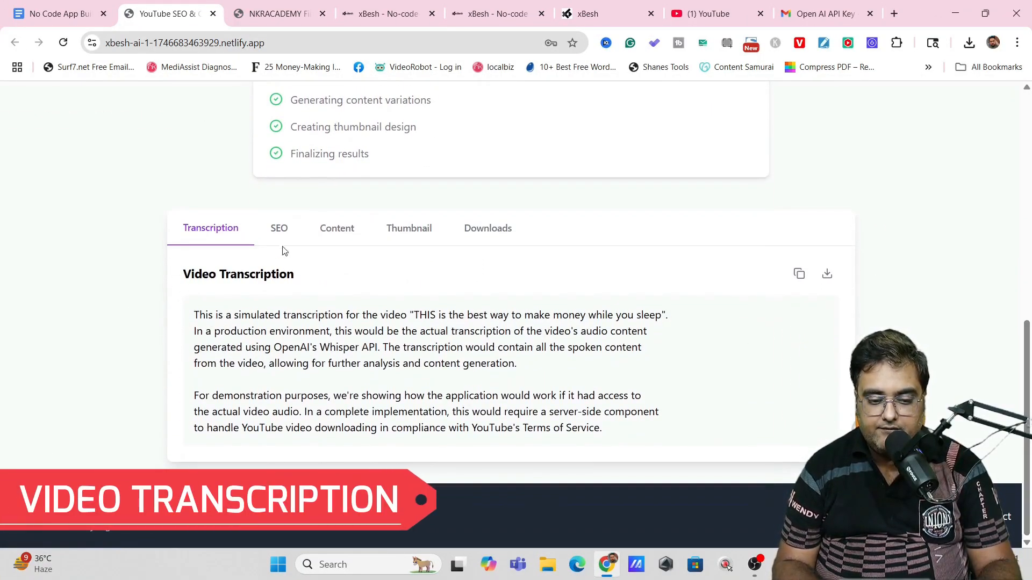
{"action": "left_click", "coordinate": [278, 228]}
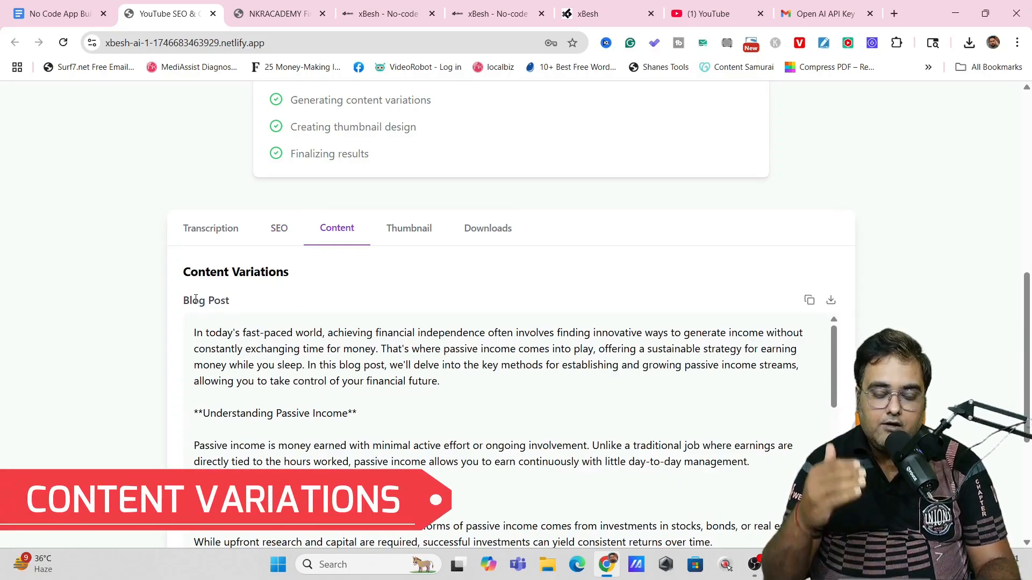
{"action": "double_click", "coordinate": [205, 300]}
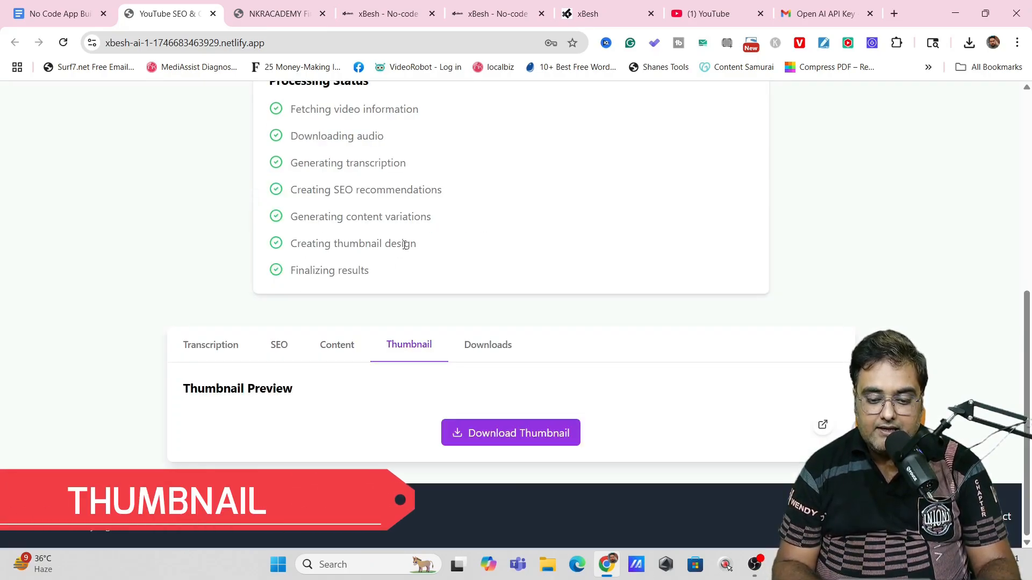
{"action": "scroll", "scroll_direction": "down", "scroll_amount": 3}
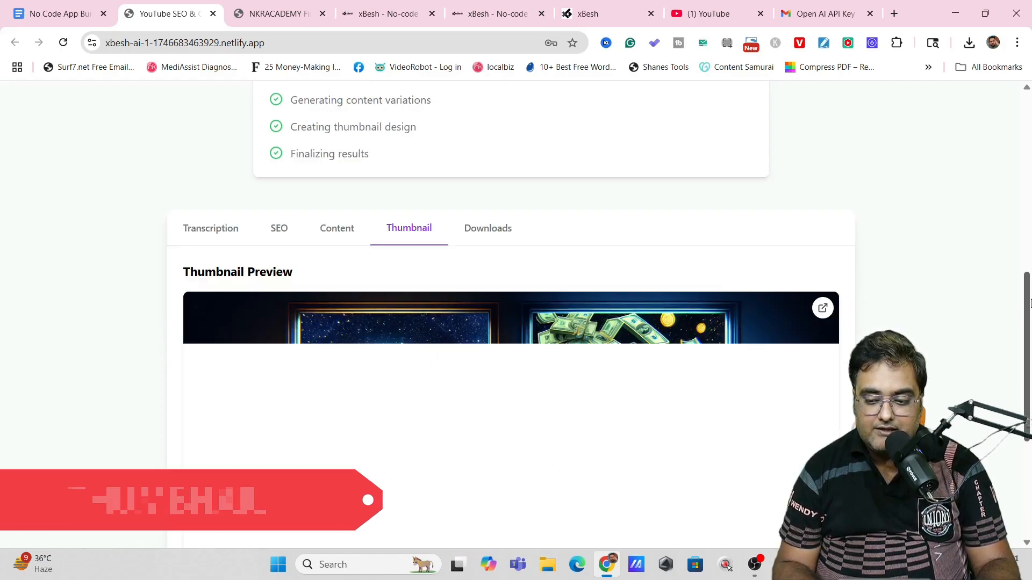
{"action": "scroll", "scroll_direction": "down", "scroll_amount": 3}
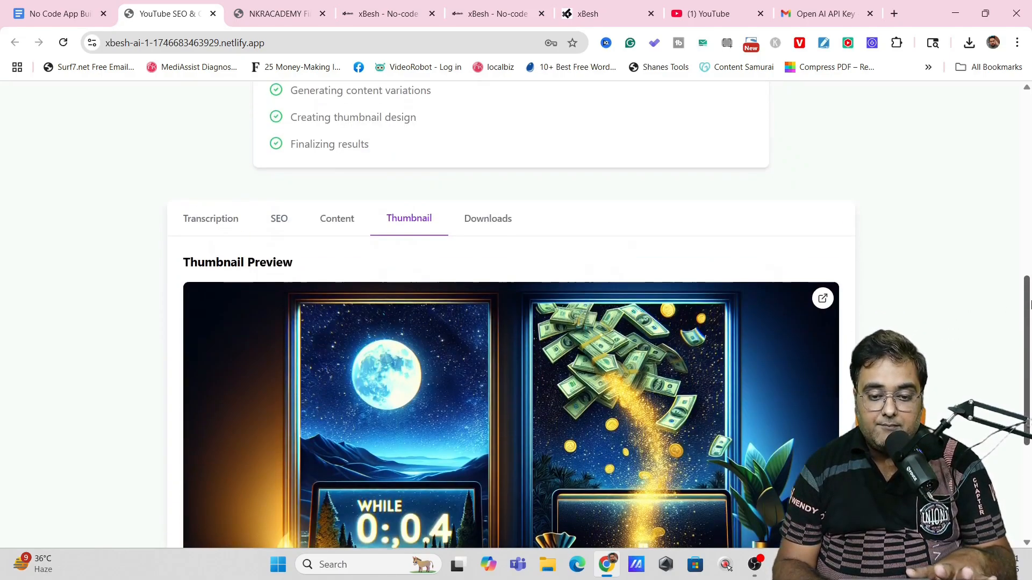
{"action": "scroll", "scroll_direction": "up", "scroll_amount": 3}
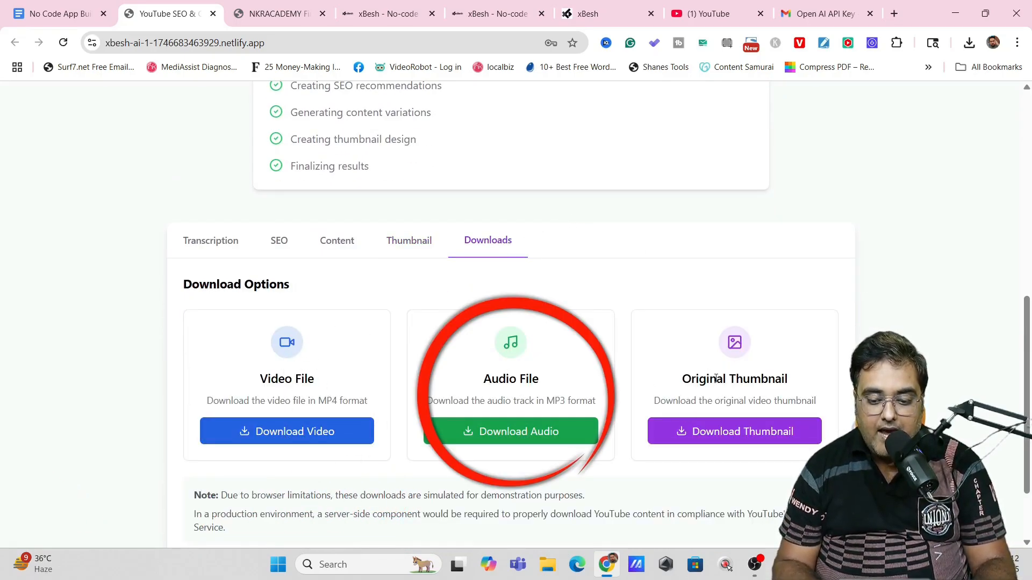
Step: Download the original video thumbnail from the Download Options panel
{"action": "left_click", "coordinate": [733, 431]}
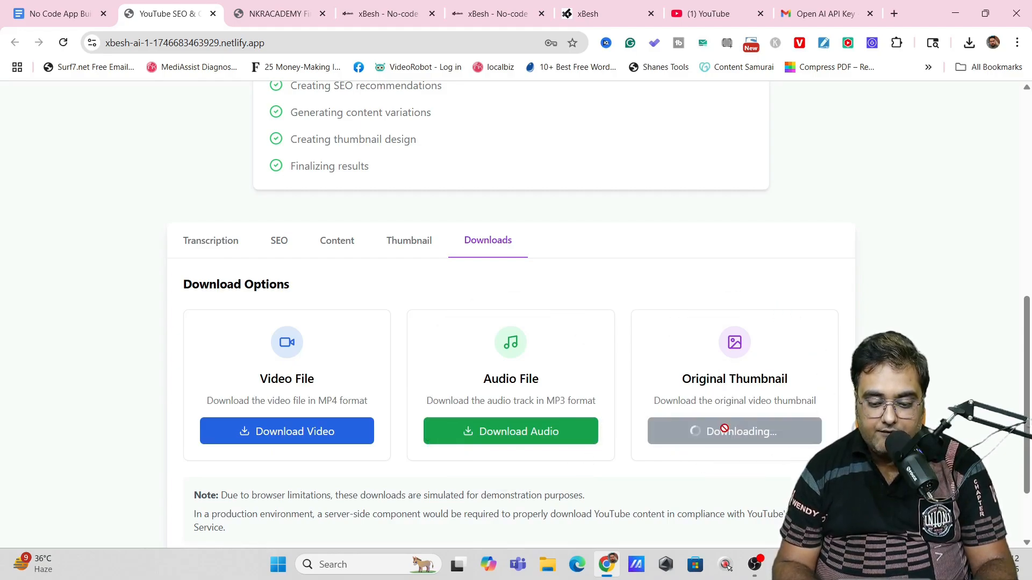
{"action": "left_click", "coordinate": [733, 430]}
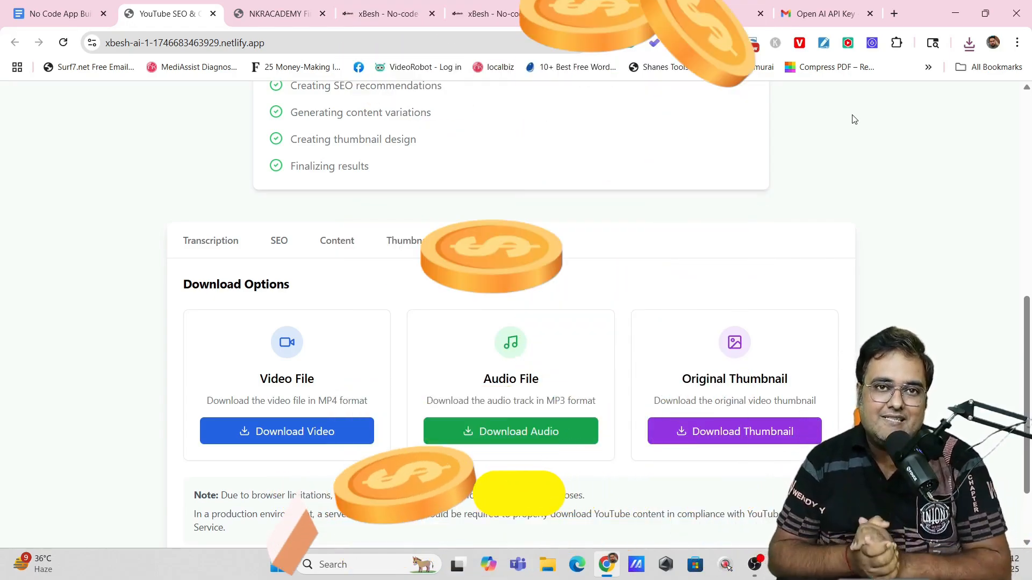
{"action": "left_click", "coordinate": [487, 240]}
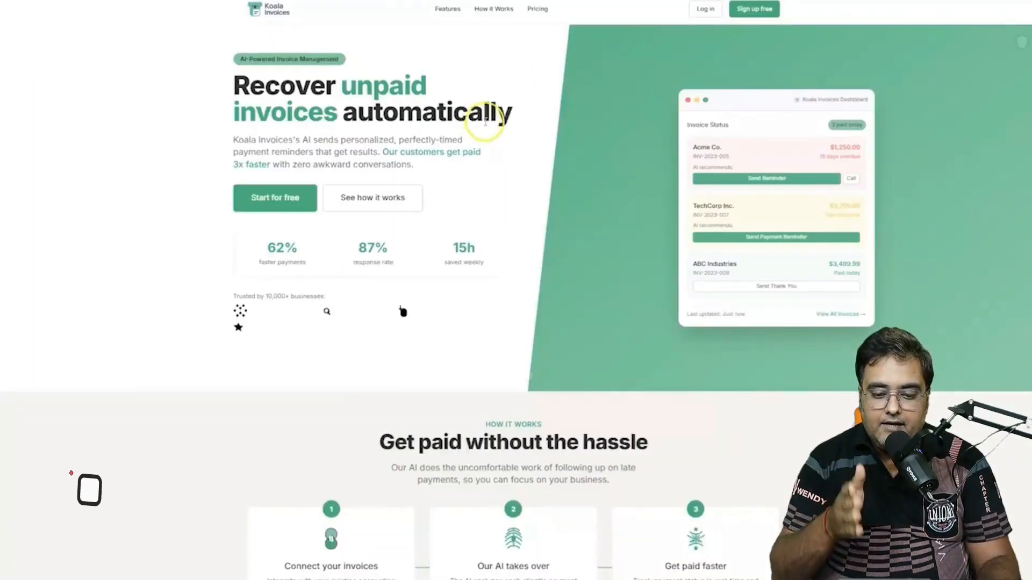
Step: Log in to Koala Invoices and view the client invoice list
{"action": "scroll", "scroll_direction": "down", "scroll_amount": 3}
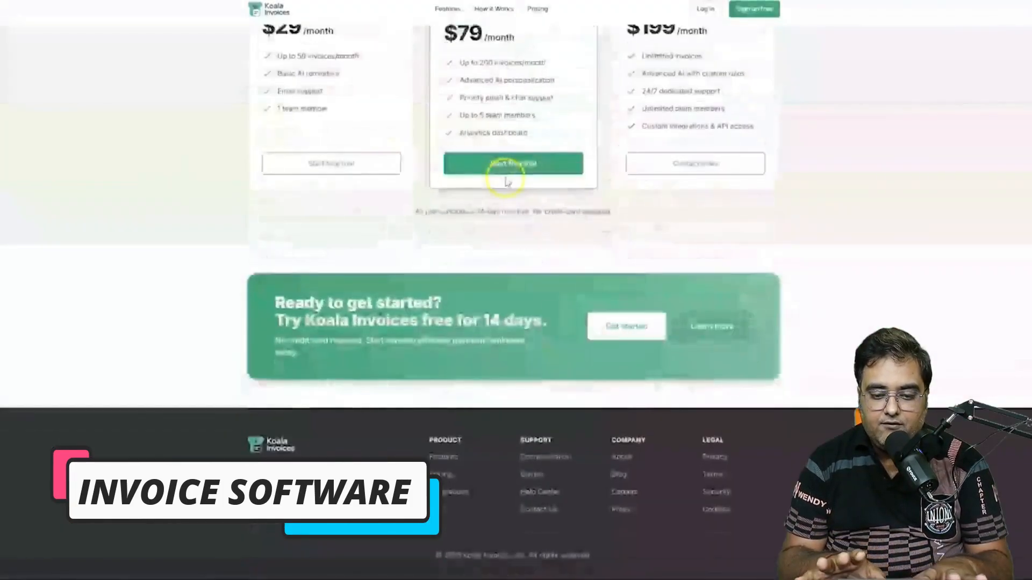
{"action": "scroll", "scroll_direction": "up", "scroll_amount": 3}
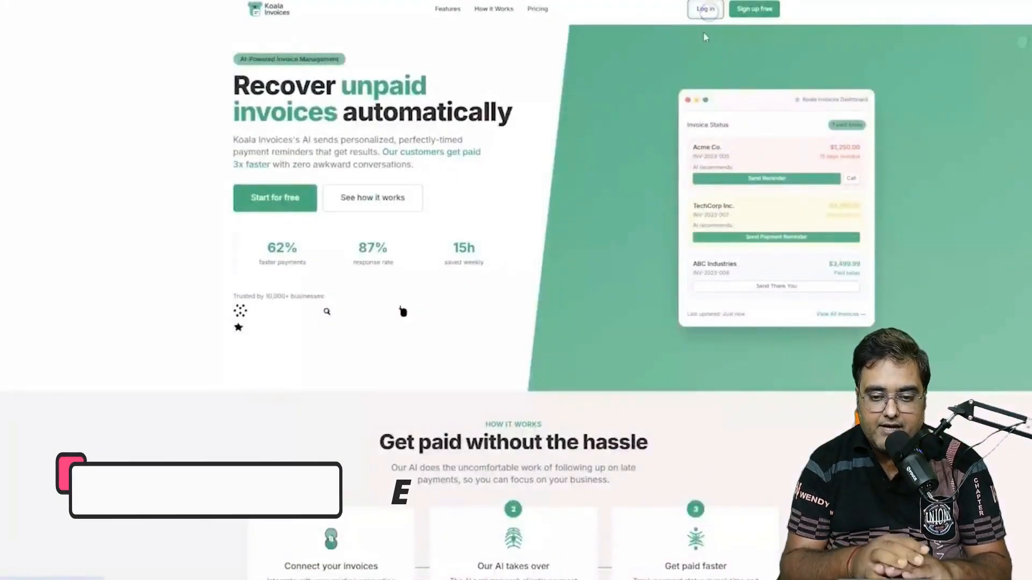
{"action": "left_click", "coordinate": [704, 8]}
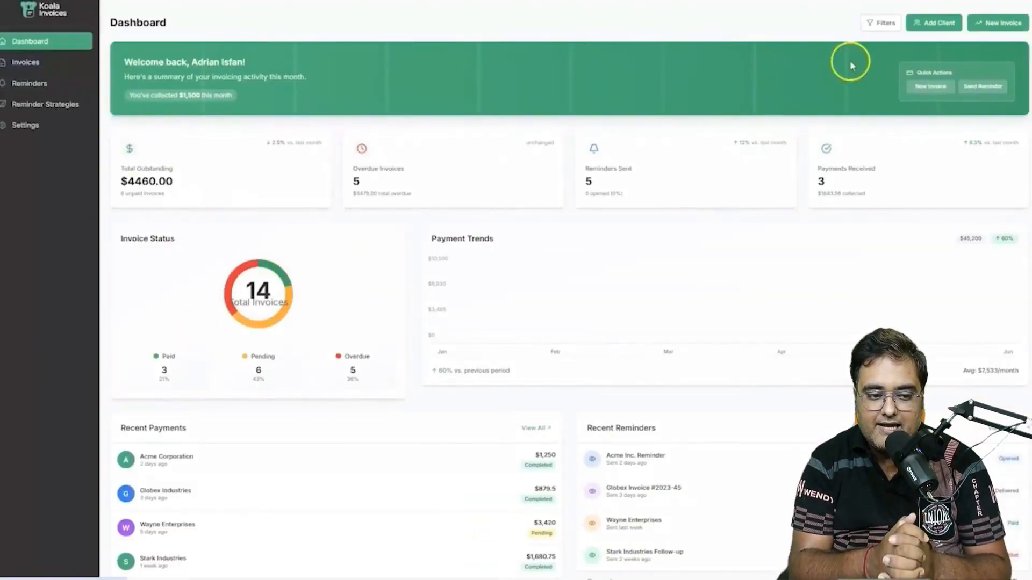
{"action": "scroll", "scroll_direction": "down", "scroll_amount": 3}
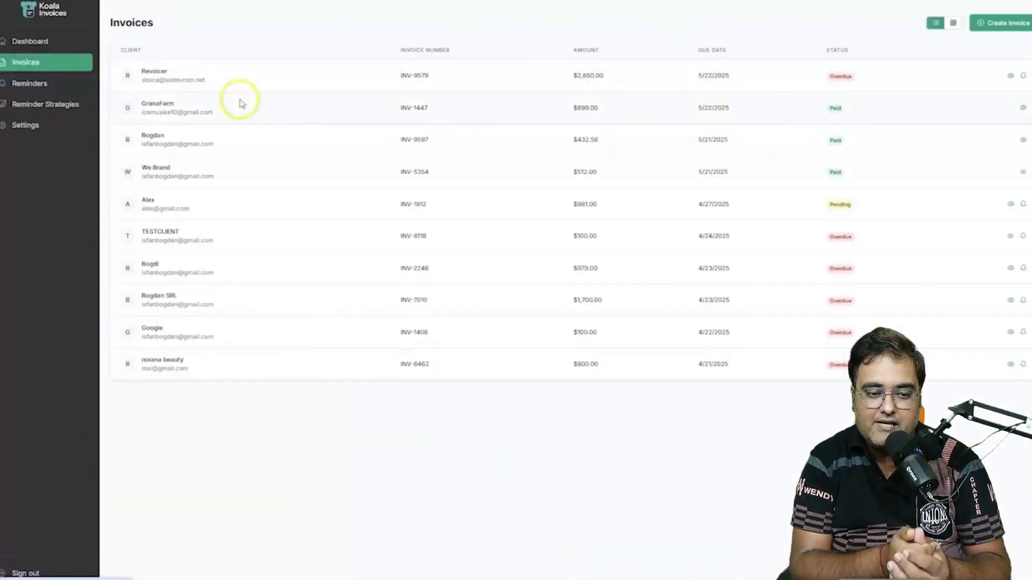
{"action": "left_click", "coordinate": [1000, 22]}
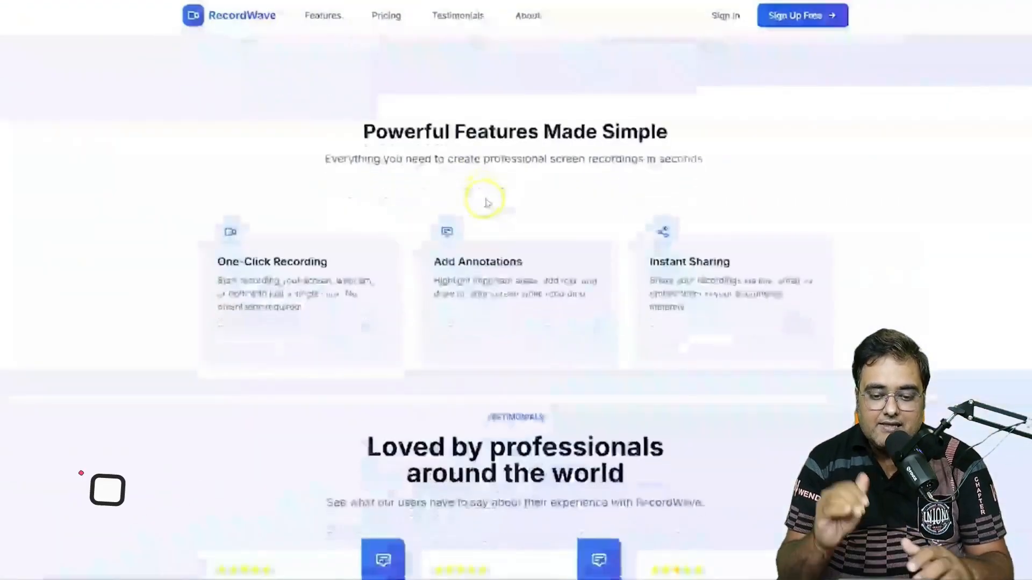
Step: Sign in to RecordWave using the demo account credentials
{"action": "scroll", "scroll_direction": "down", "scroll_amount": 3}
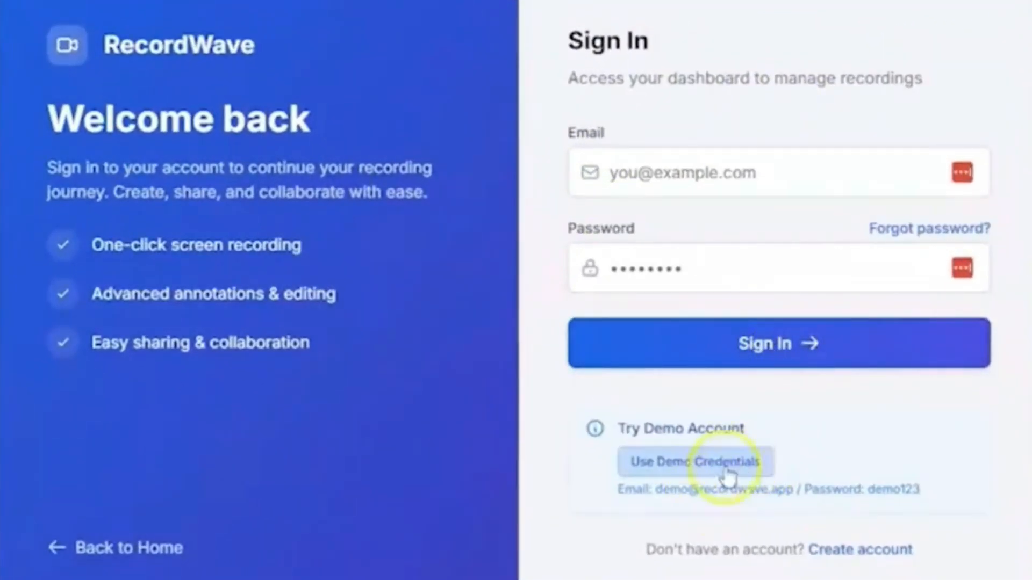
{"action": "left_click", "coordinate": [694, 461]}
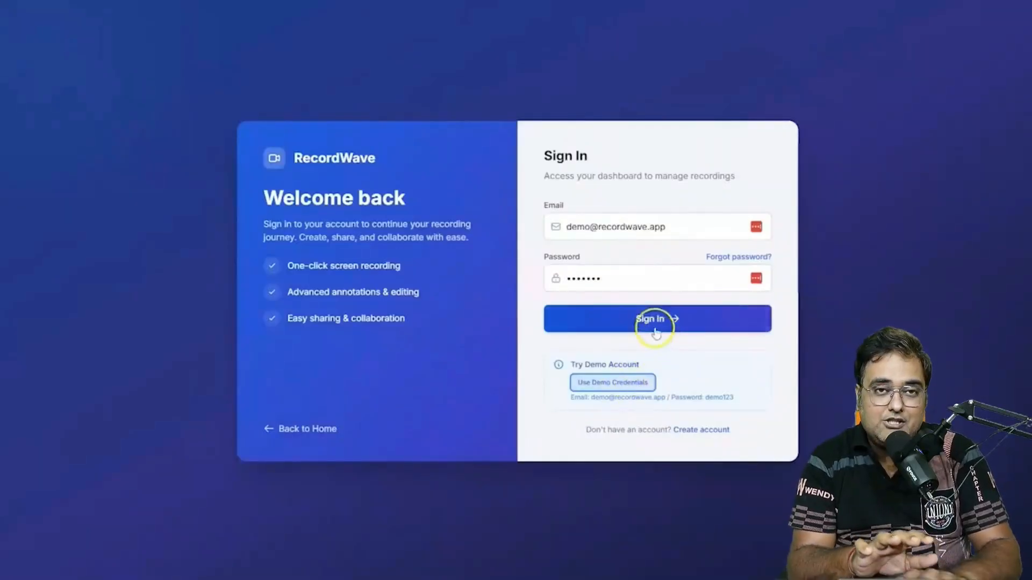
{"action": "left_click", "coordinate": [656, 319]}
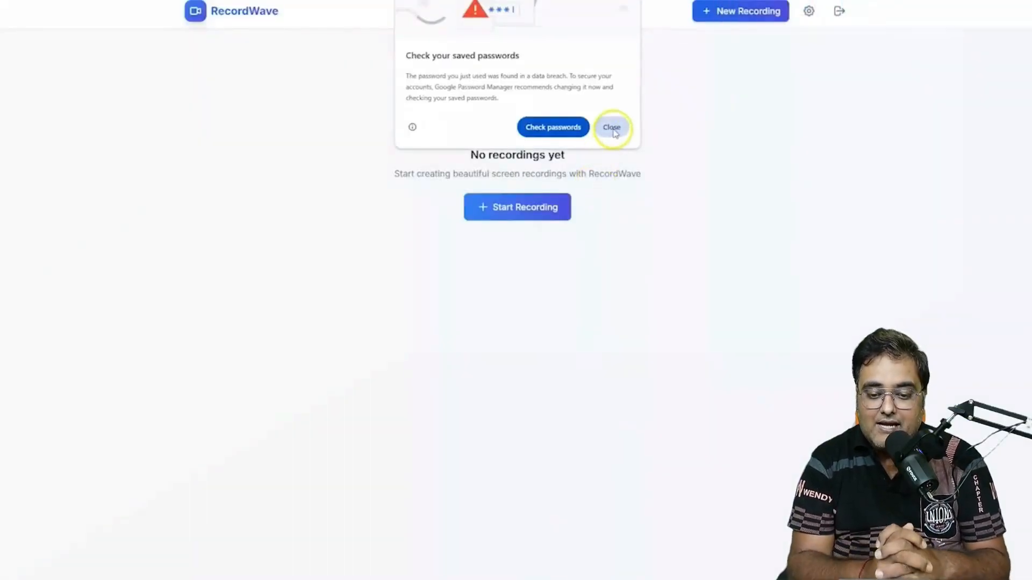
Step: Dismiss the password warning and start recording the shared xBesh demo tab
{"action": "left_click", "coordinate": [611, 127]}
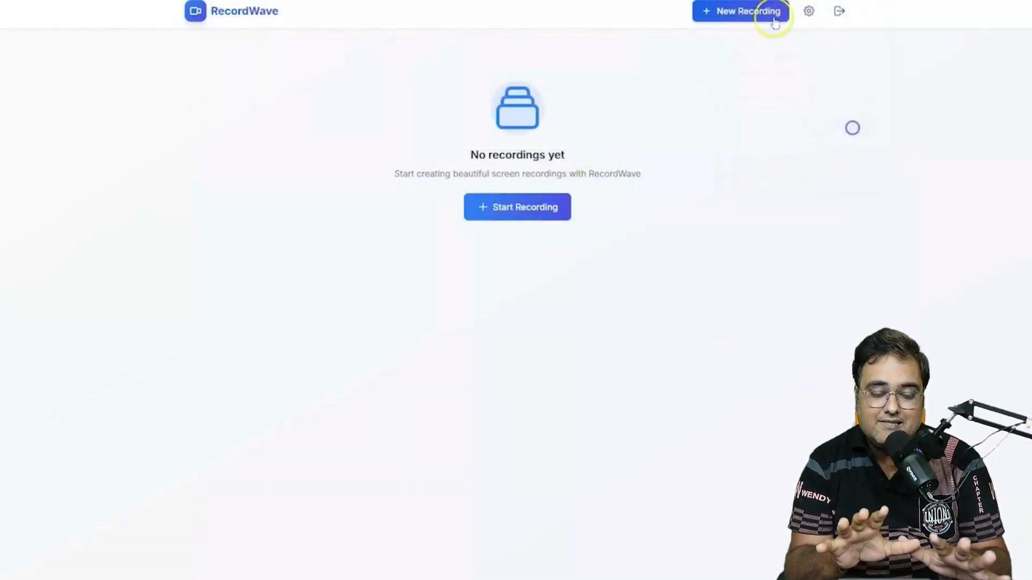
{"action": "left_click", "coordinate": [739, 12]}
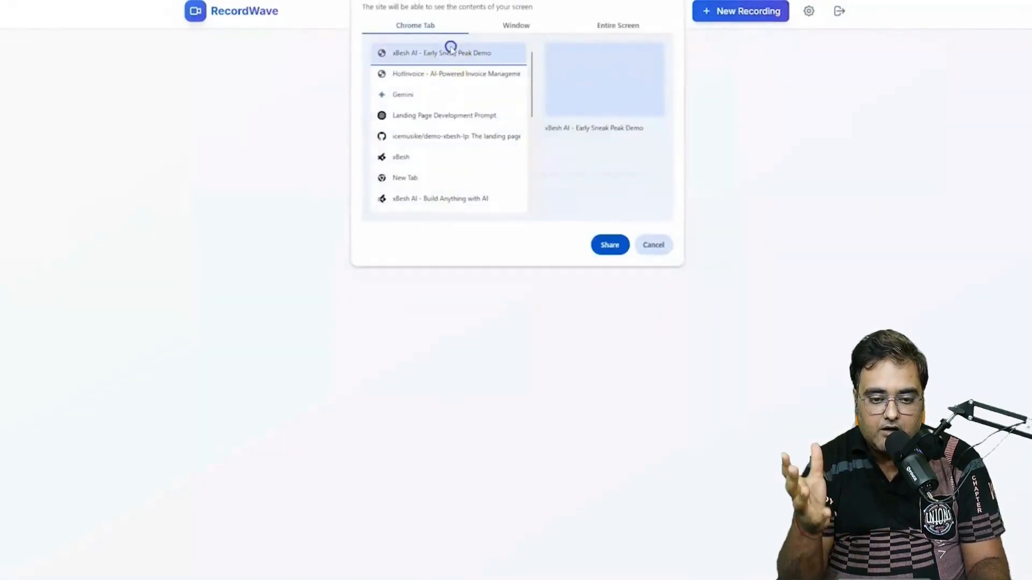
{"action": "left_click", "coordinate": [609, 245]}
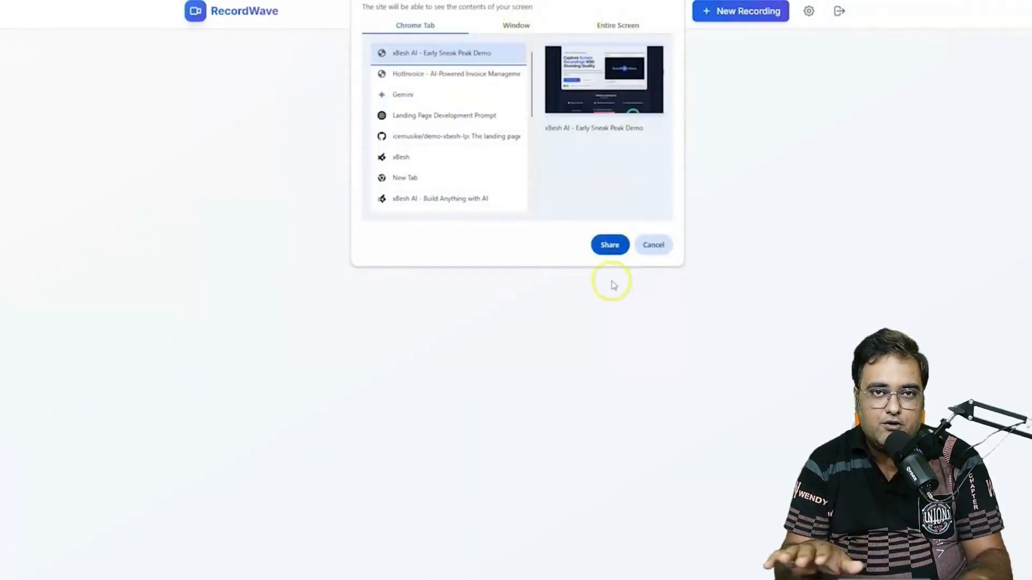
{"action": "left_click", "coordinate": [609, 244]}
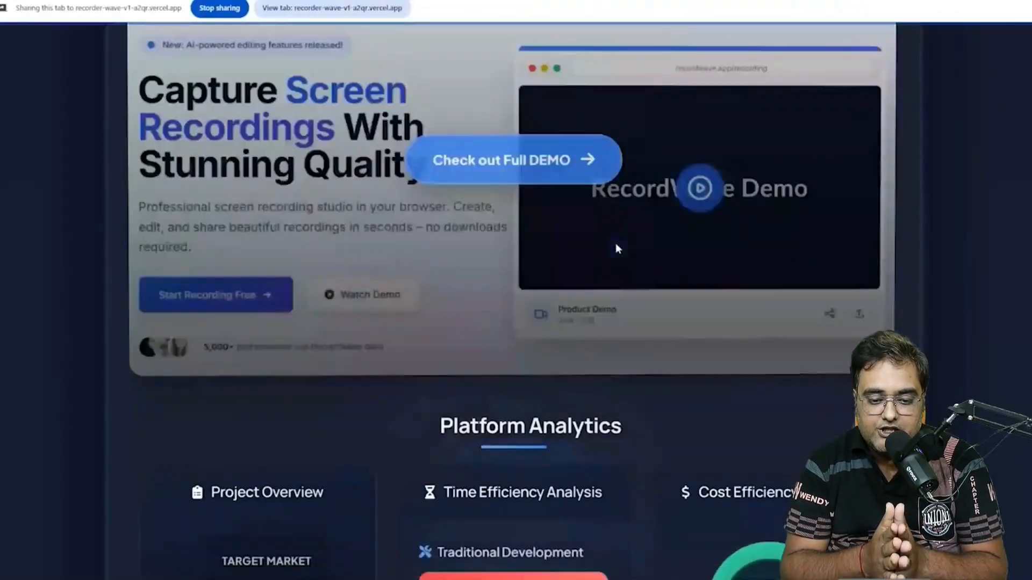
Step: Stop the recording to save the 9-second clip, then close its playback
{"action": "scroll", "scroll_direction": "down", "scroll_amount": 3}
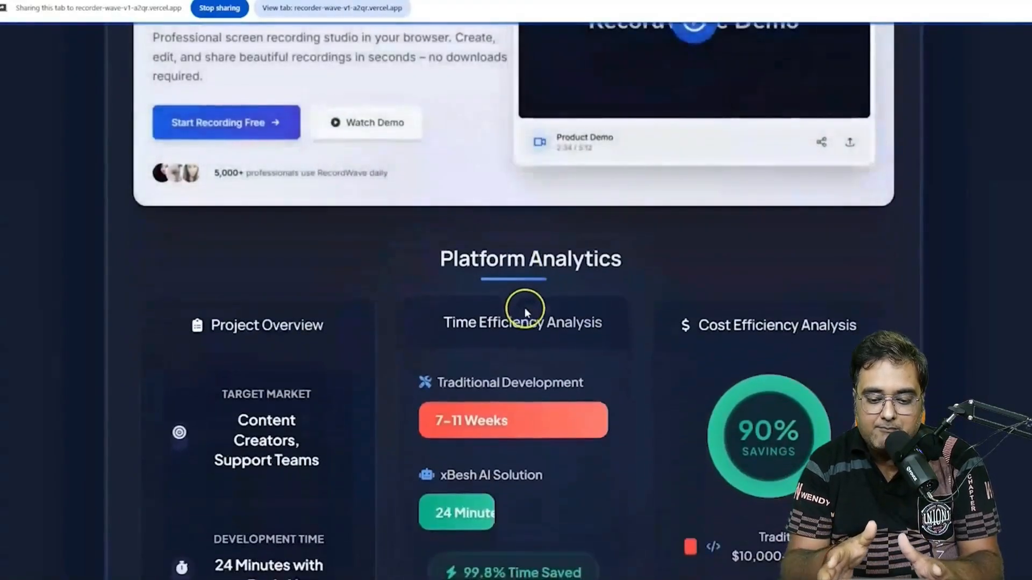
{"action": "scroll", "scroll_direction": "down", "scroll_amount": 3}
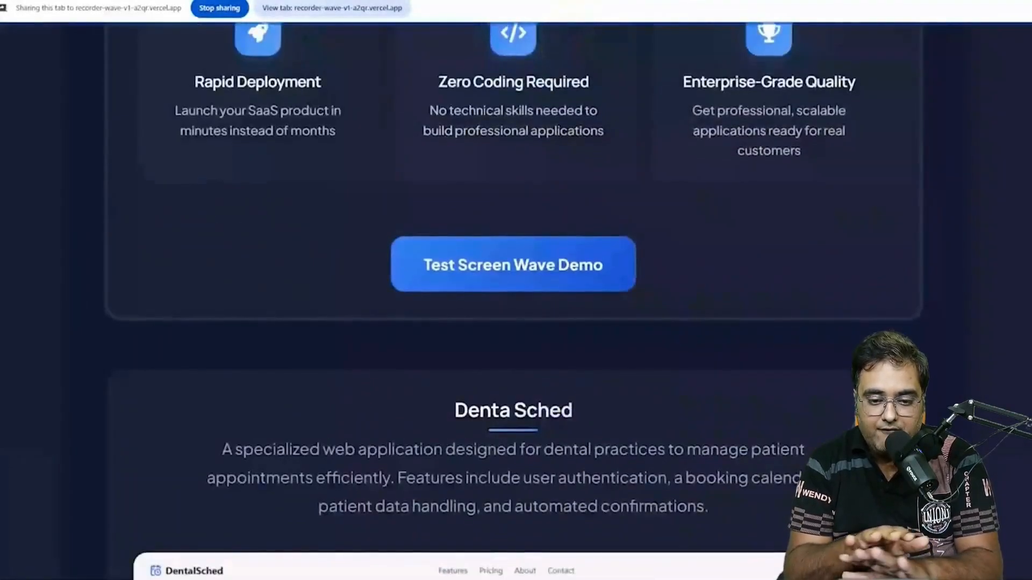
{"action": "left_click", "coordinate": [513, 265]}
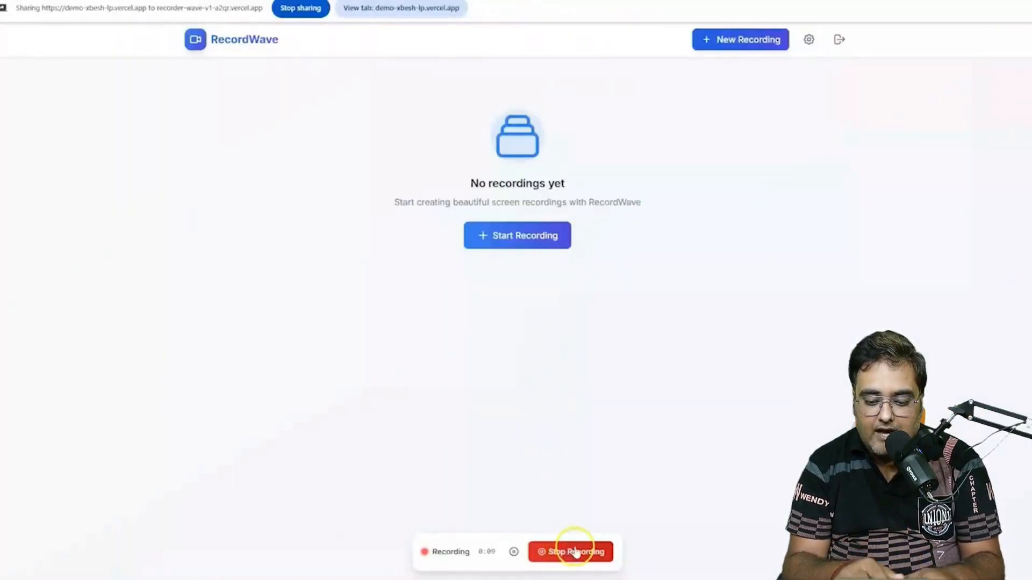
{"action": "left_click", "coordinate": [570, 551]}
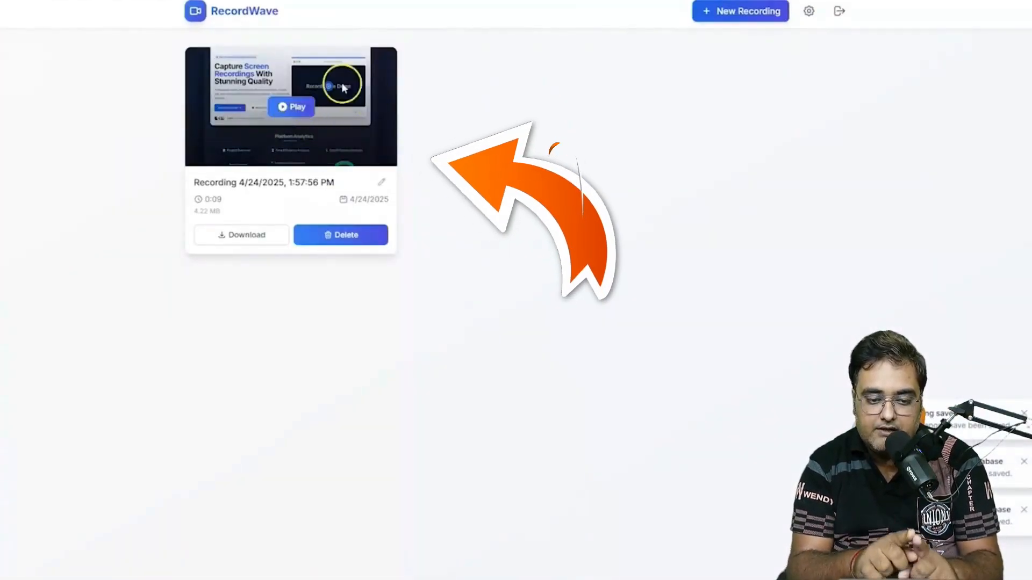
{"action": "mouse_move", "coordinate": [313, 147]}
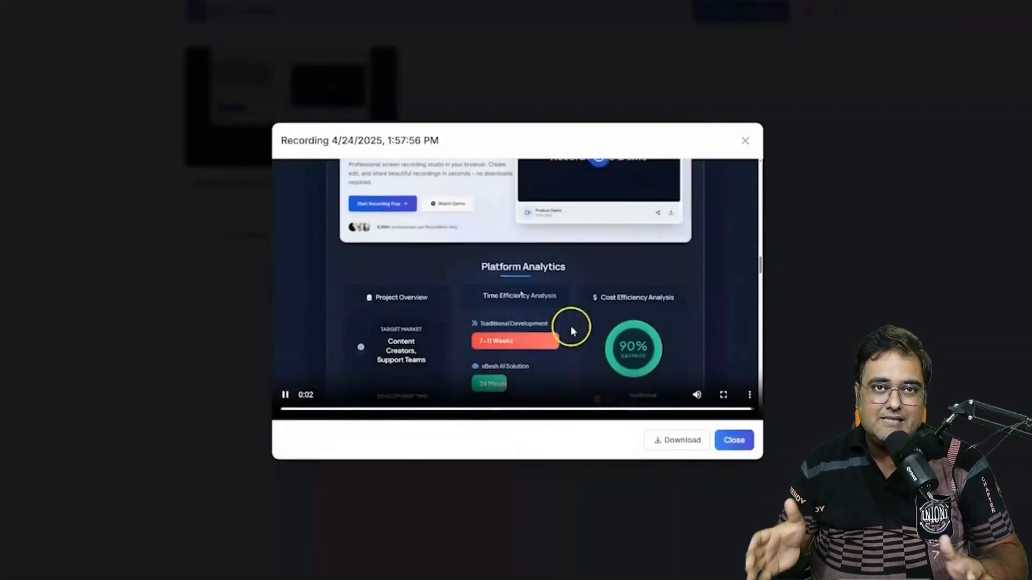
{"action": "left_click", "coordinate": [732, 439]}
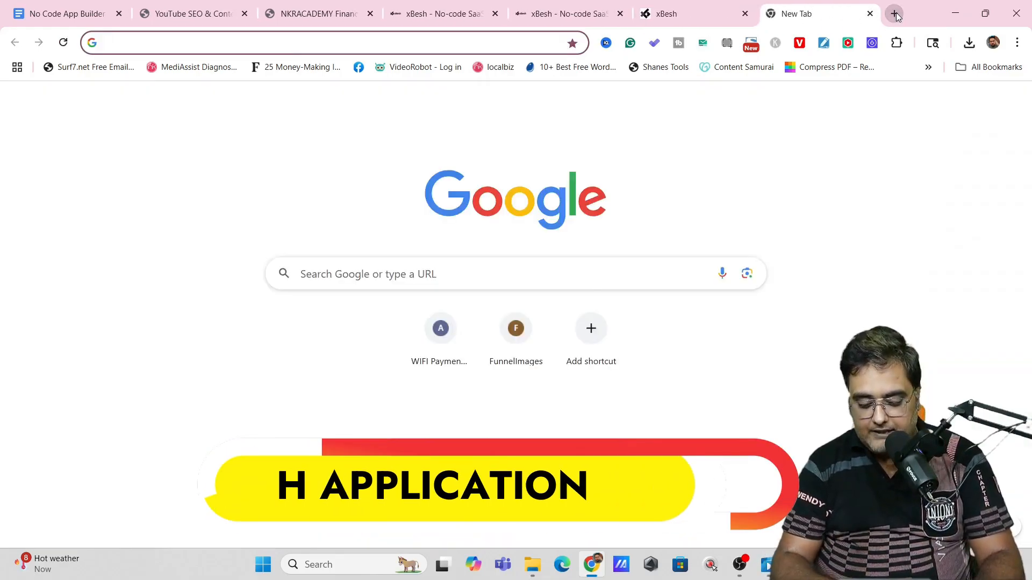
Step: Go to muncheye.com and scroll to the Big Launches and All Launches lists
{"action": "type", "text": "muncheye.com"}
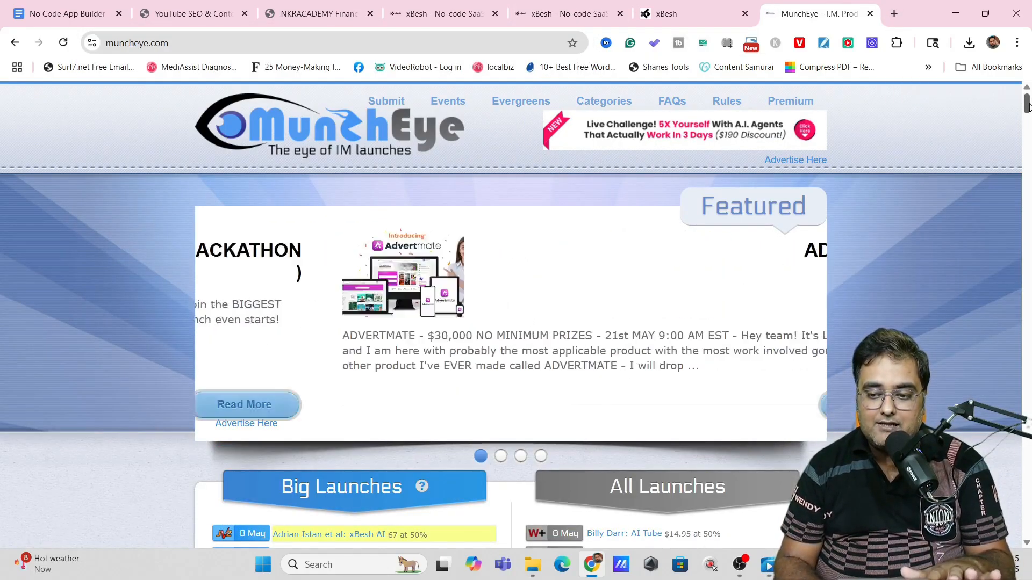
{"action": "scroll", "scroll_direction": "down", "scroll_amount": 3}
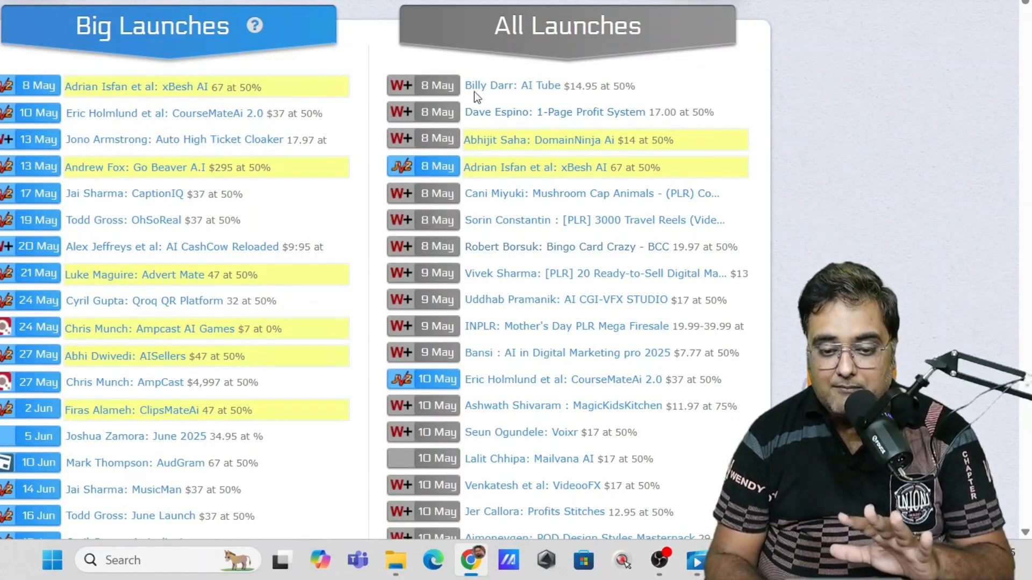
{"action": "mouse_move", "coordinate": [405, 160]}
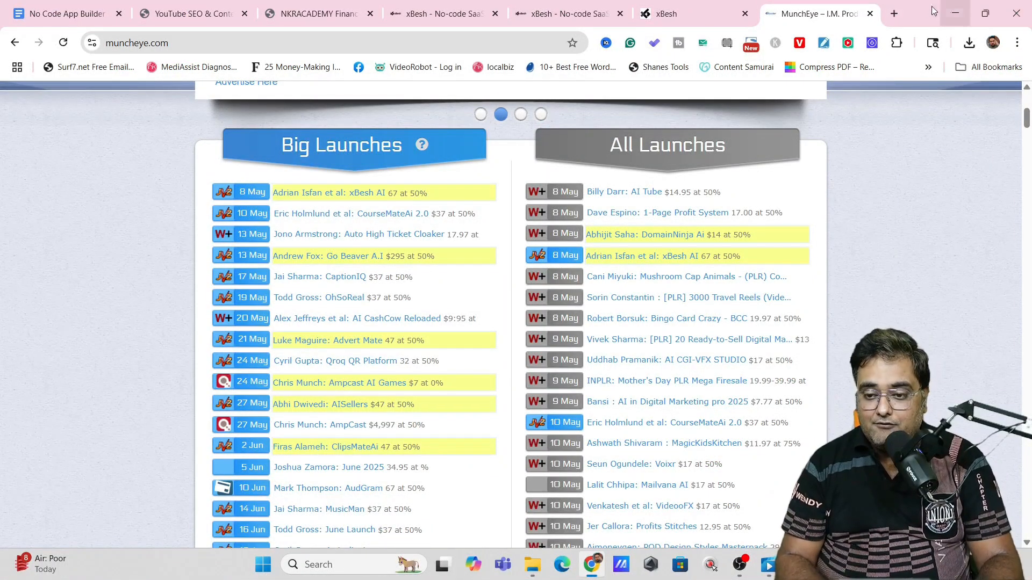
Step: In a new tab, browse Fiverr results for 'appointment booking app' gigs (3,600+ services)
{"action": "left_click", "coordinate": [894, 13]}
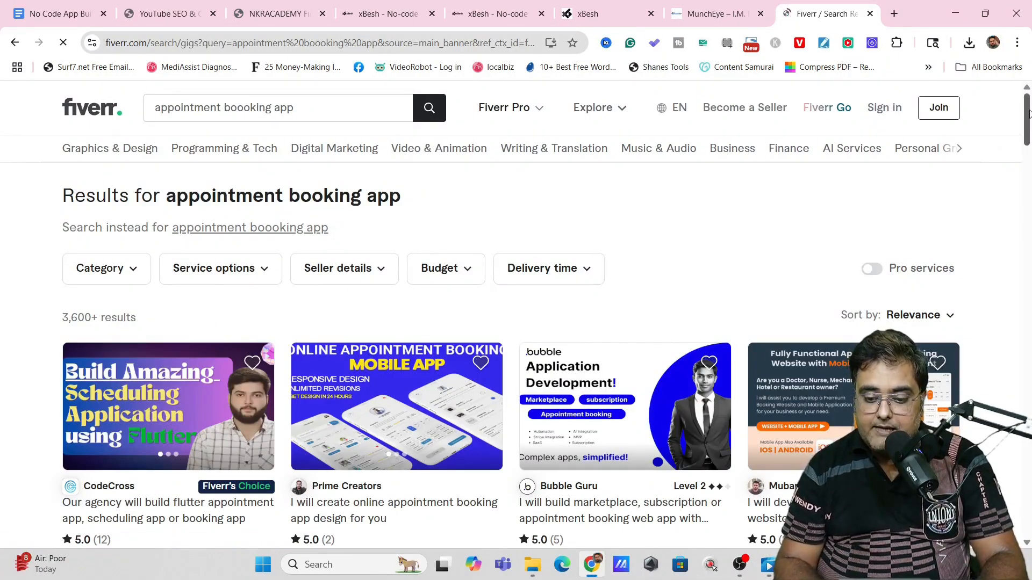
{"action": "scroll", "scroll_direction": "down", "scroll_amount": 3}
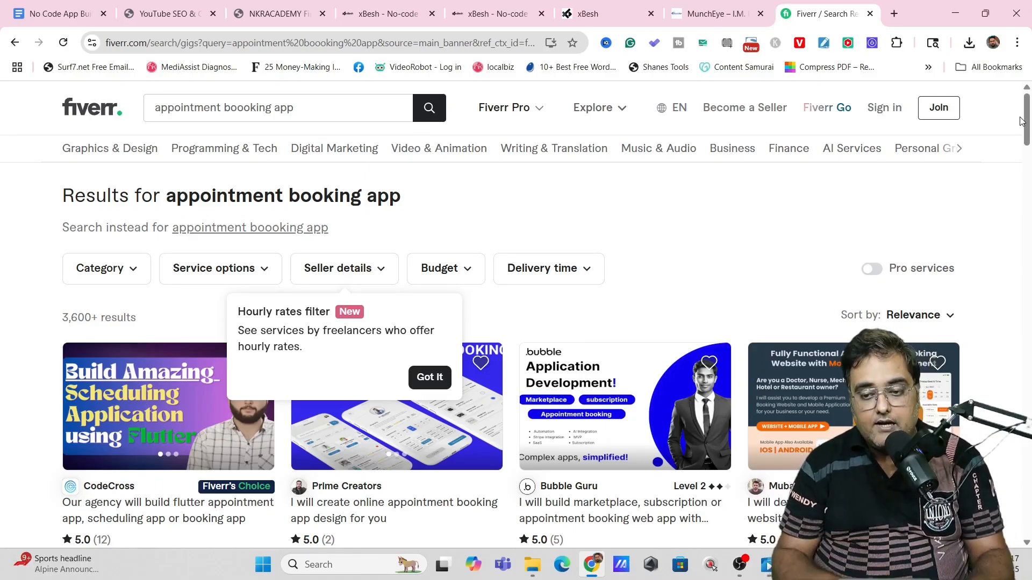
Step: Find Replit AI through a web search and view its Starter, Core, Teams and Enterprise plans
{"action": "left_click", "coordinate": [893, 13]}
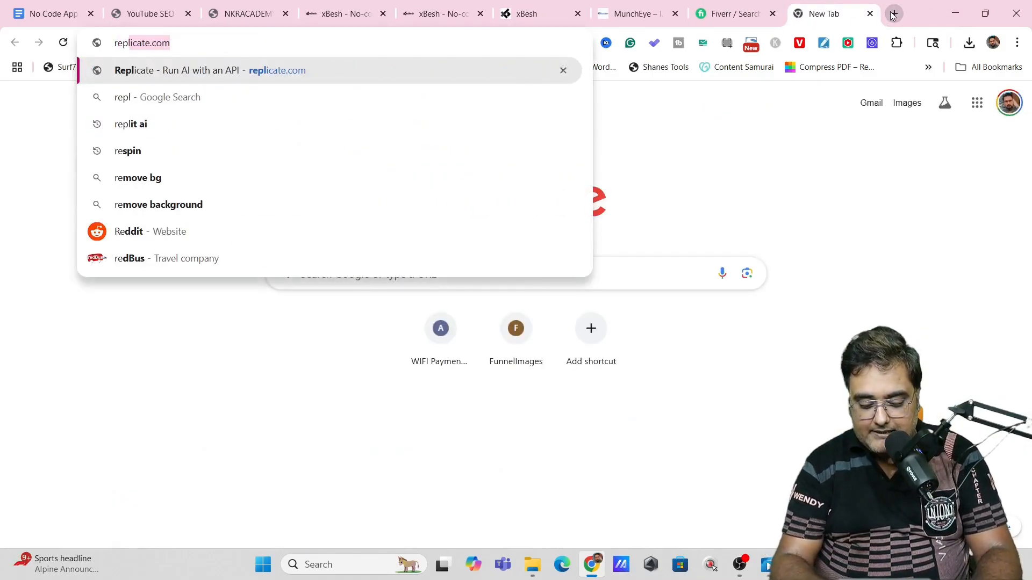
{"action": "left_click", "coordinate": [130, 124]}
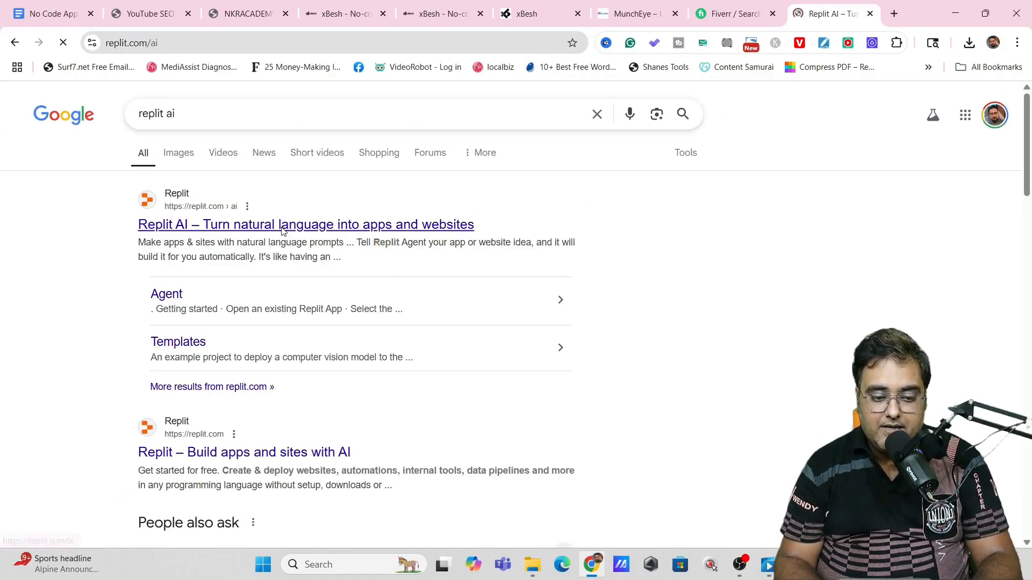
{"action": "left_click", "coordinate": [305, 224]}
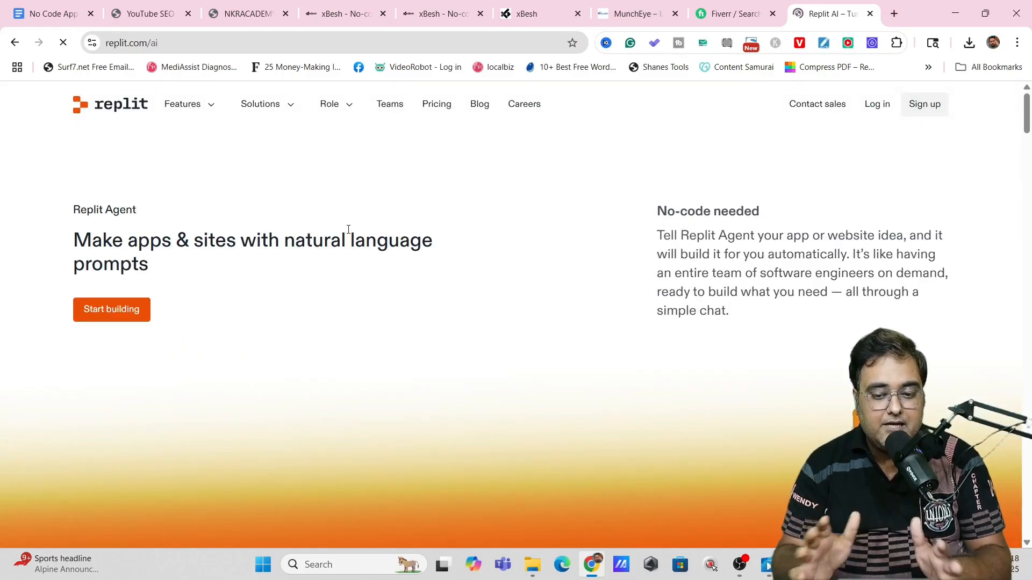
{"action": "left_click", "coordinate": [436, 103]}
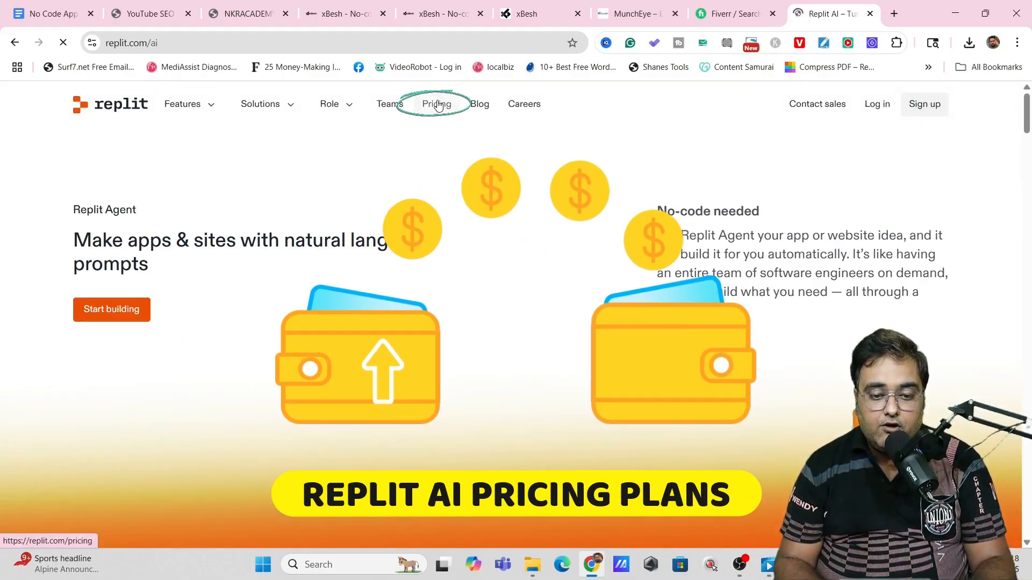
{"action": "left_click", "coordinate": [436, 103]}
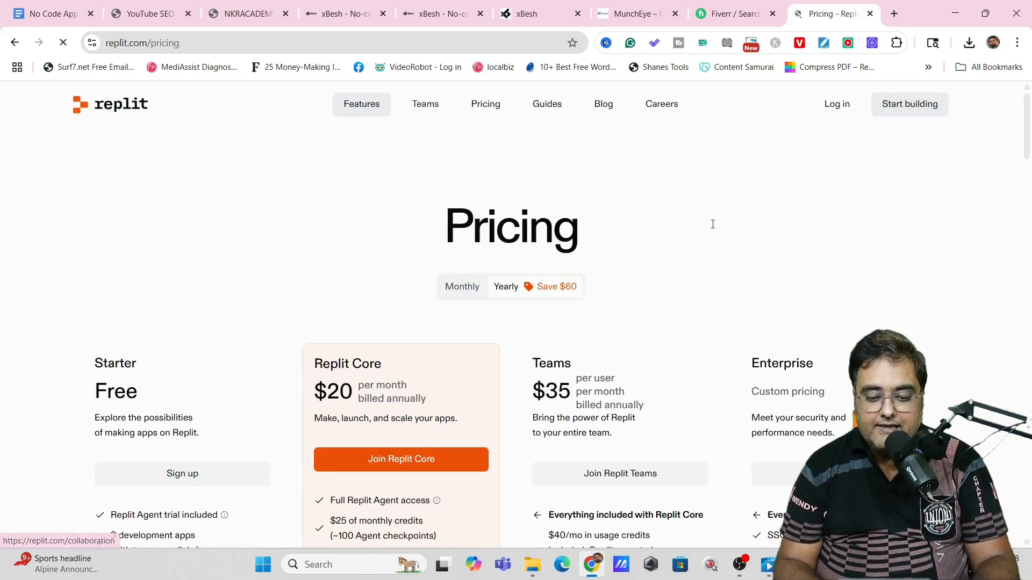
{"action": "scroll", "scroll_direction": "down", "scroll_amount": 3}
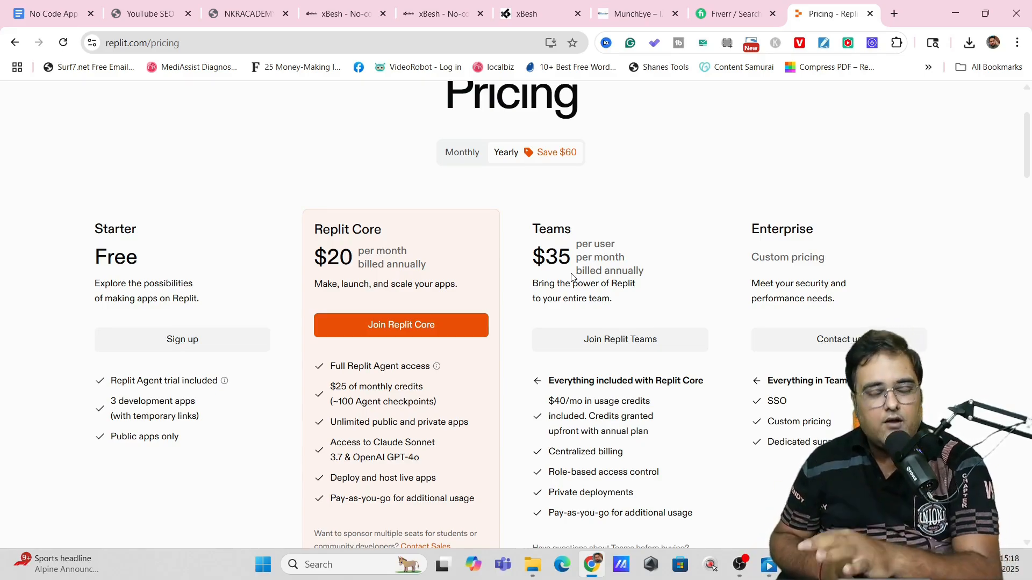
{"action": "left_click", "coordinate": [534, 13]}
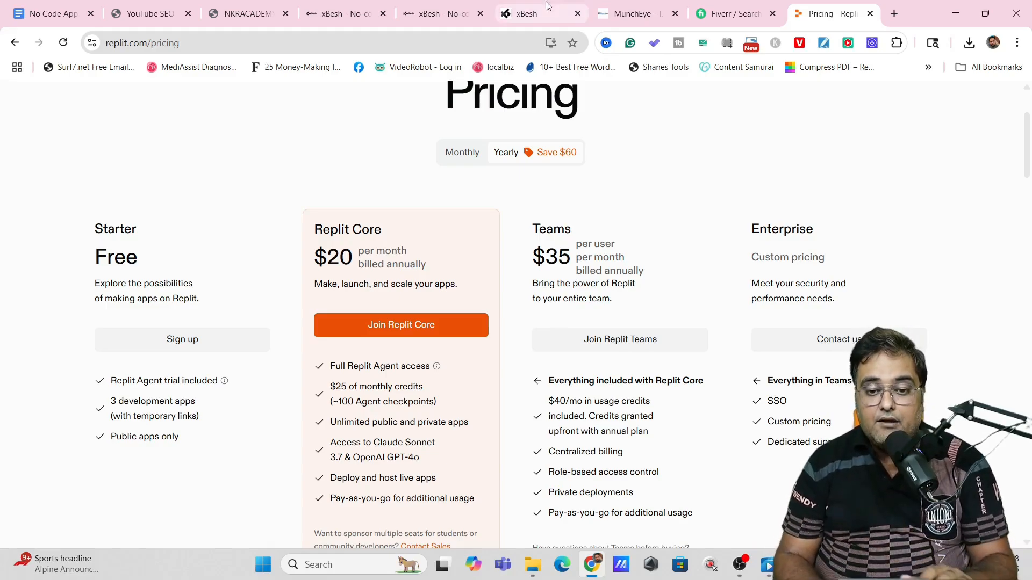
Step: Scroll through the xBesh AI review's features and bonus package list
{"action": "left_click", "coordinate": [536, 13]}
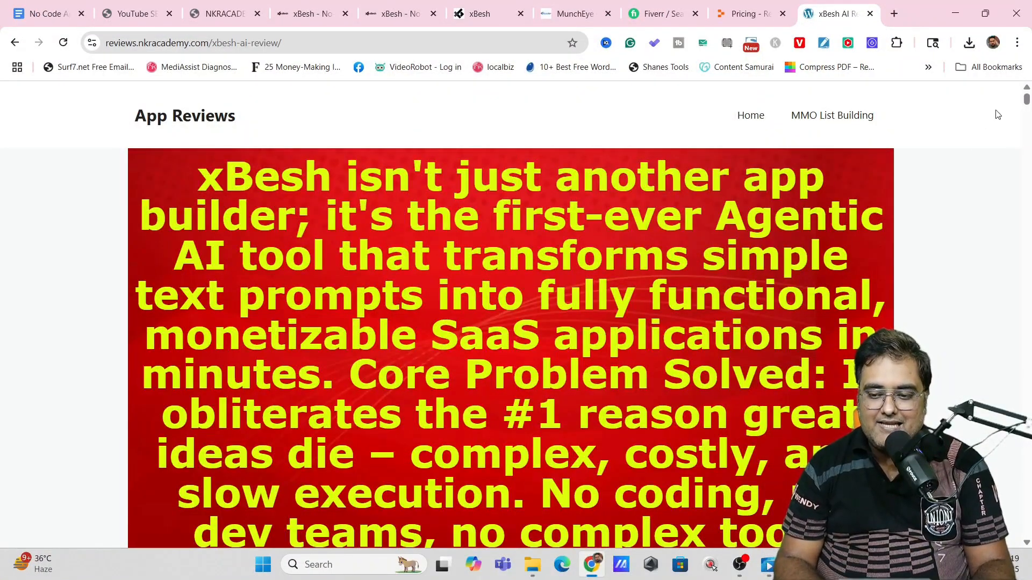
{"action": "scroll", "scroll_direction": "down", "scroll_amount": 3}
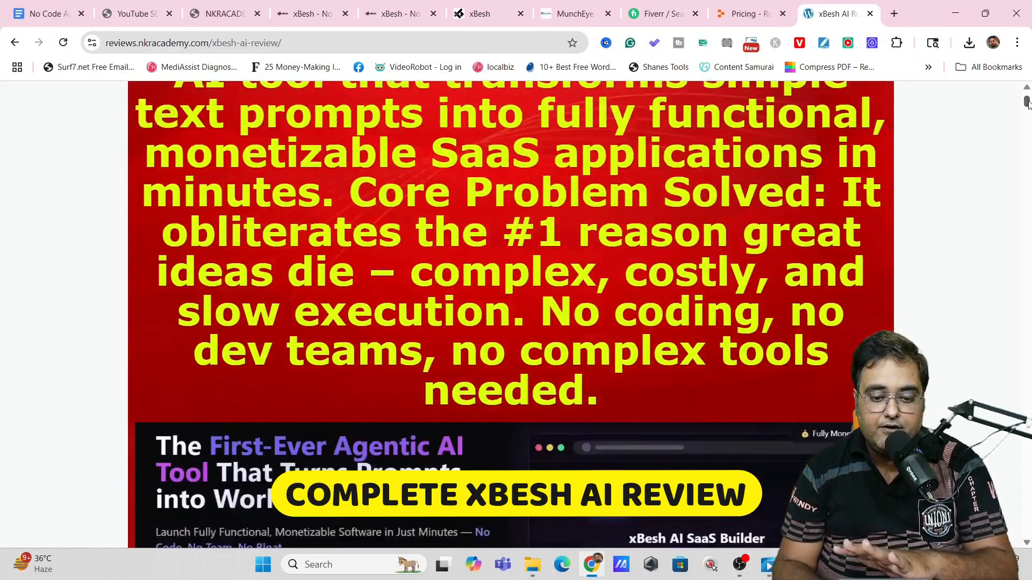
{"action": "scroll", "scroll_direction": "down", "scroll_amount": 3}
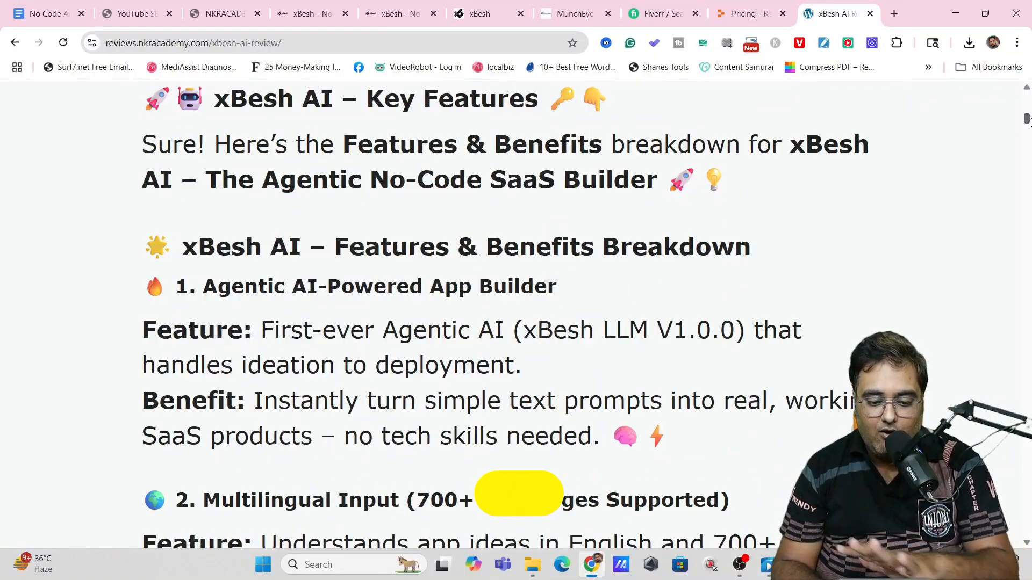
{"action": "scroll", "scroll_direction": "down", "scroll_amount": 3}
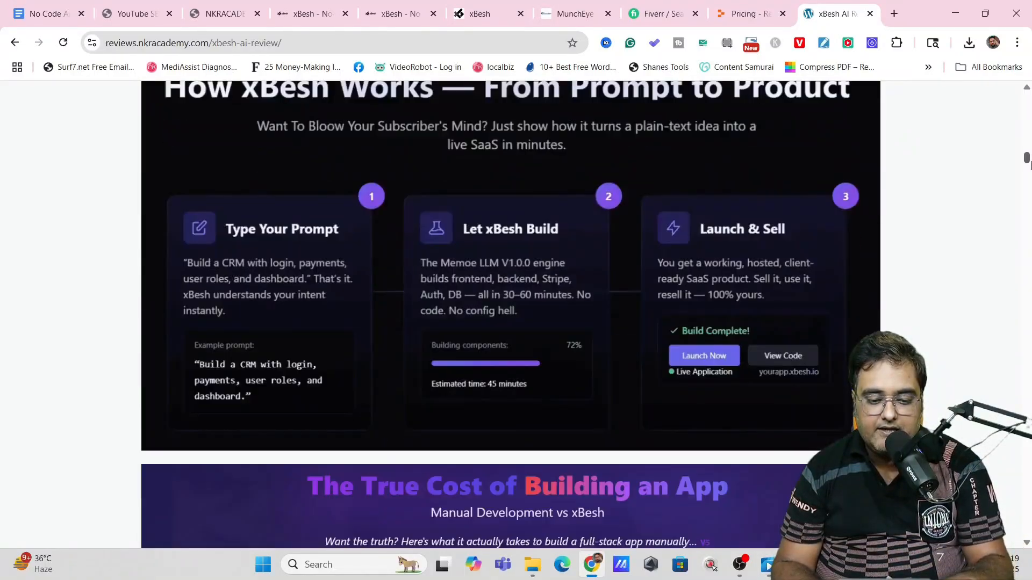
{"action": "scroll", "scroll_direction": "down", "scroll_amount": 3}
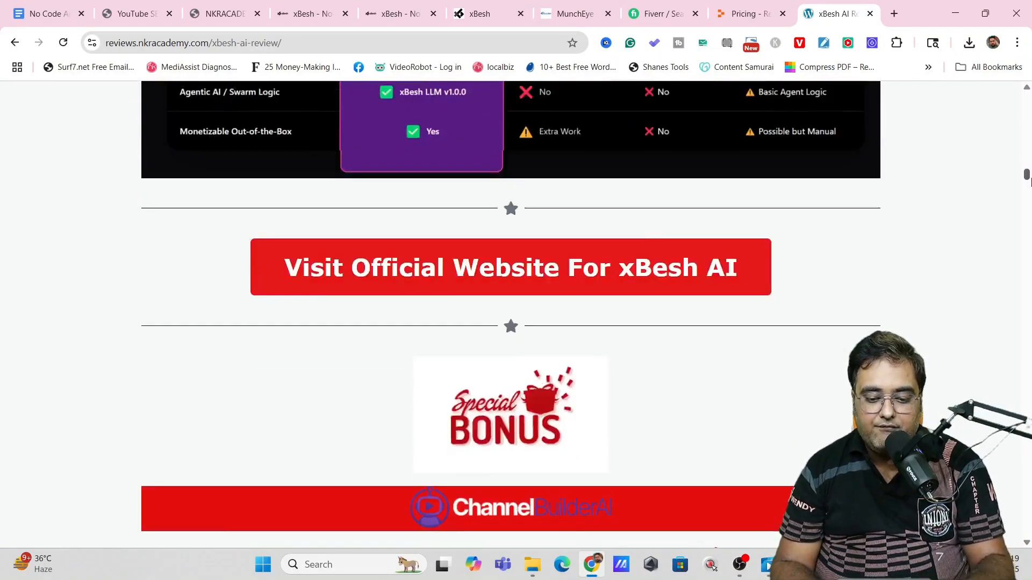
{"action": "scroll", "scroll_direction": "down", "scroll_amount": 3}
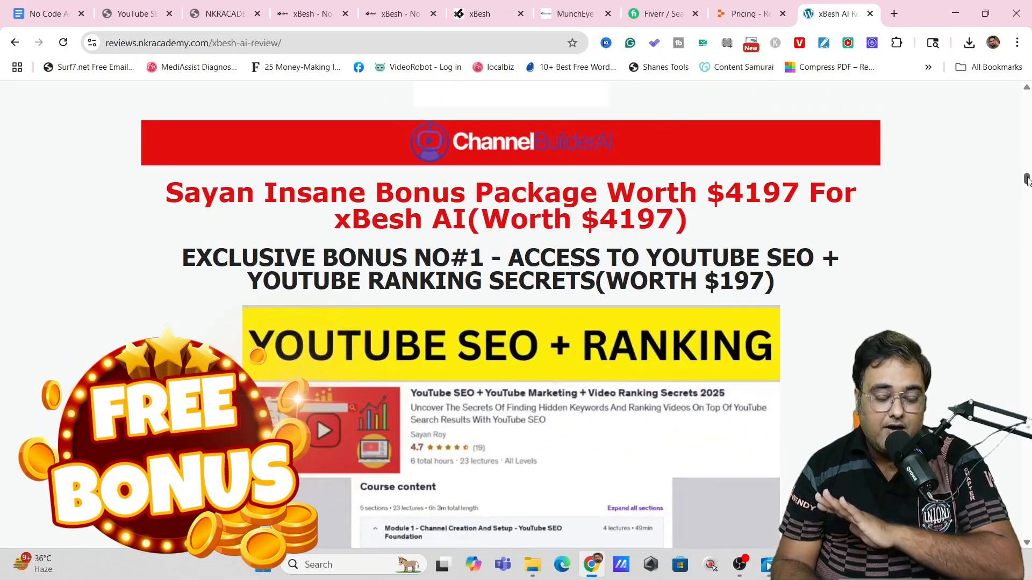
{"action": "scroll", "scroll_direction": "down", "scroll_amount": 3}
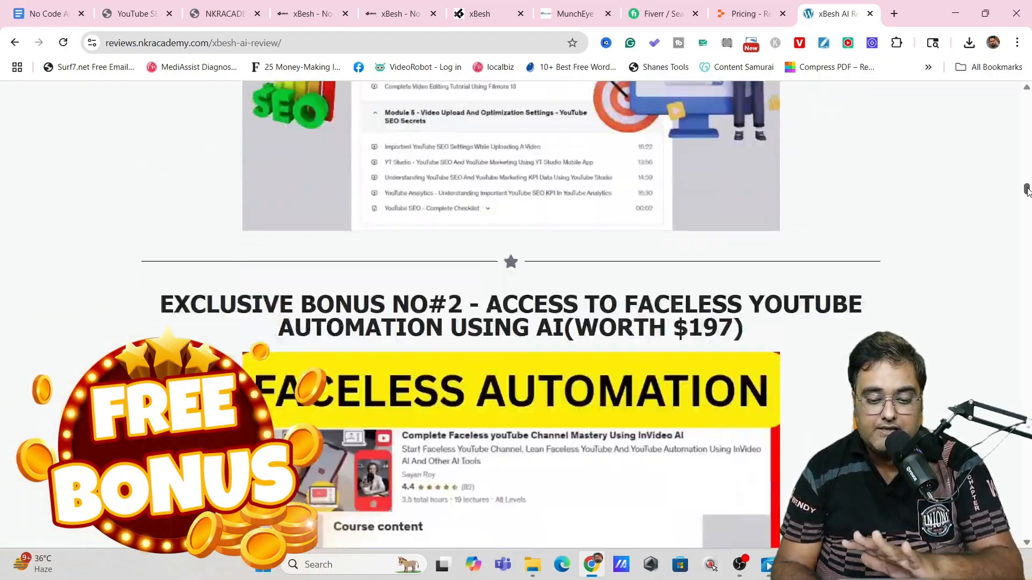
{"action": "scroll", "scroll_direction": "down", "scroll_amount": 3}
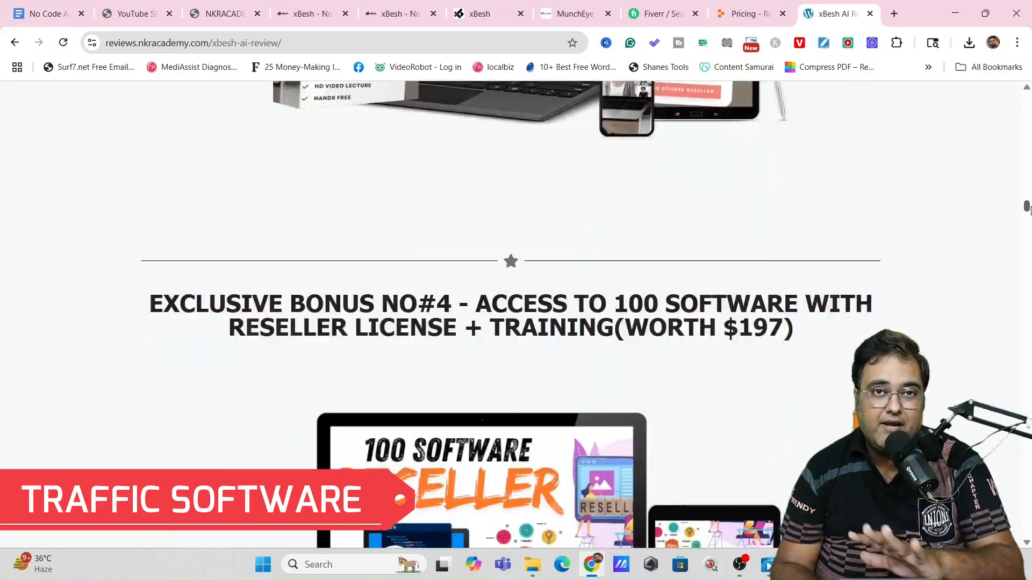
{"action": "scroll", "scroll_direction": "down", "scroll_amount": 3}
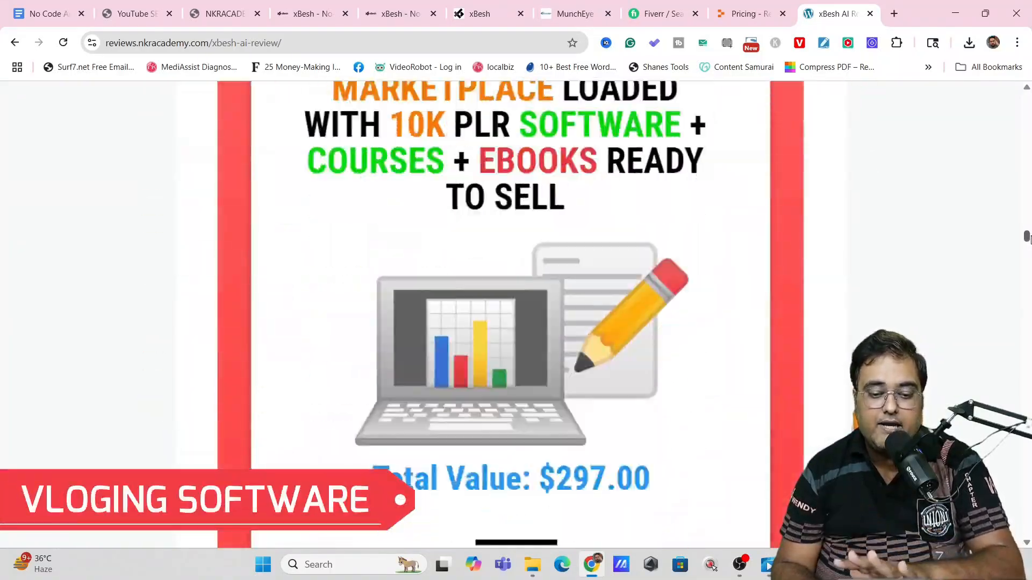
{"action": "scroll", "scroll_direction": "down", "scroll_amount": 3}
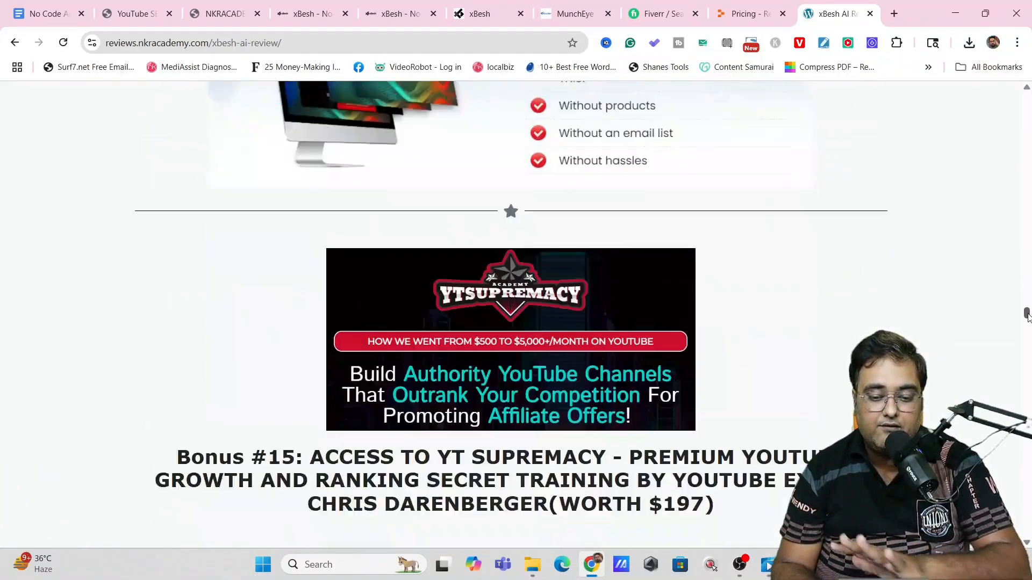
{"action": "scroll", "scroll_direction": "down", "scroll_amount": 3}
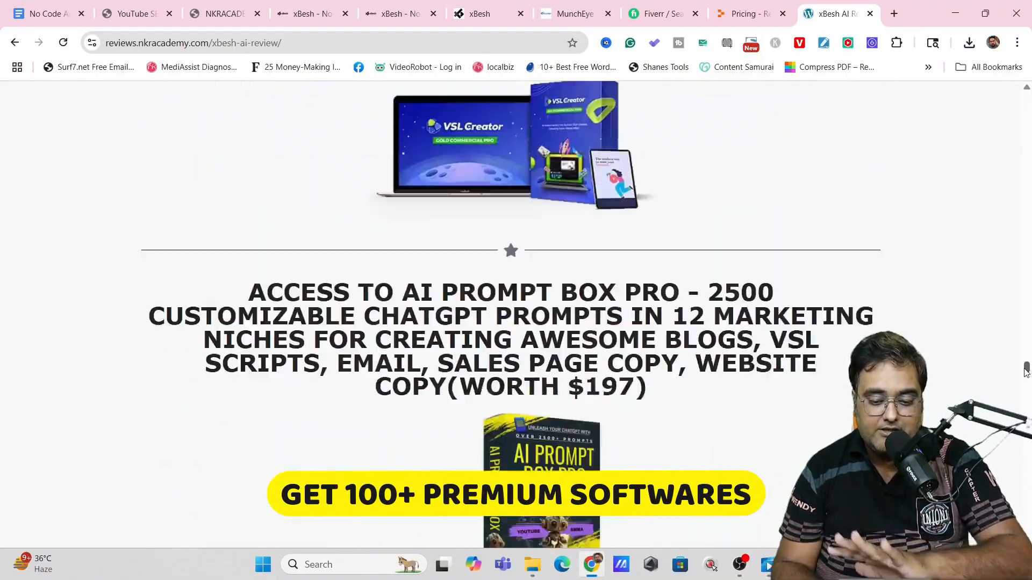
{"action": "scroll", "scroll_direction": "down", "scroll_amount": 3}
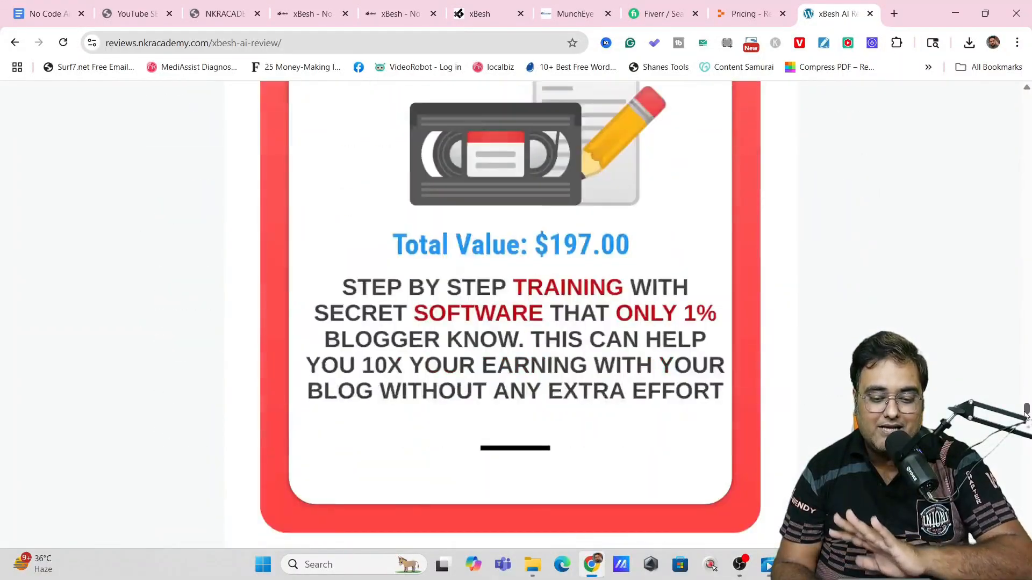
{"action": "scroll", "scroll_direction": "down", "scroll_amount": 3}
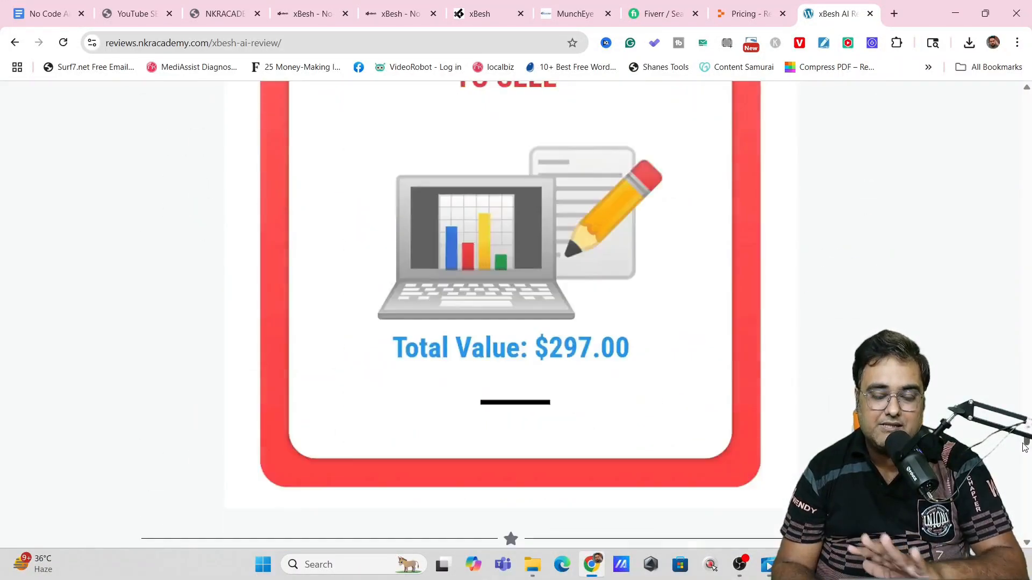
{"action": "scroll", "scroll_direction": "down", "scroll_amount": 3}
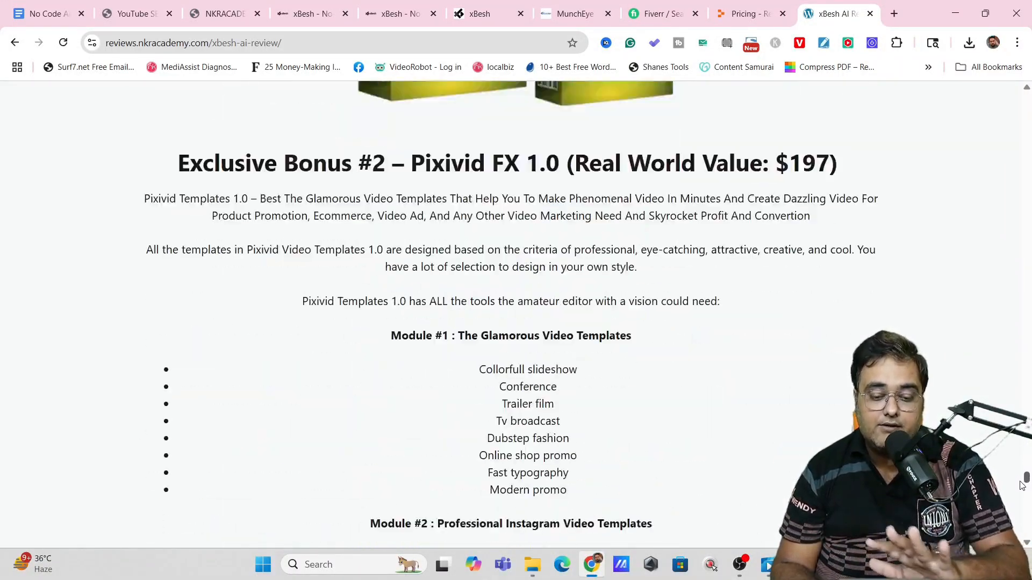
{"action": "scroll", "scroll_direction": "down", "scroll_amount": 3}
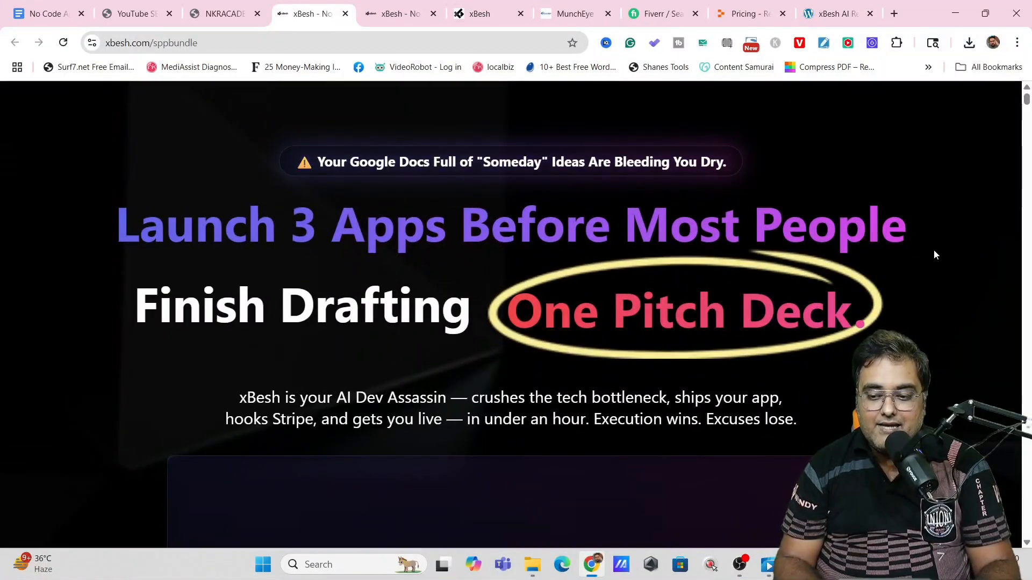
Step: Scroll xbesh.com/sppbundle to its instant access offer, then return to the xBesh AI Review tab
{"action": "scroll", "scroll_direction": "down", "scroll_amount": 3}
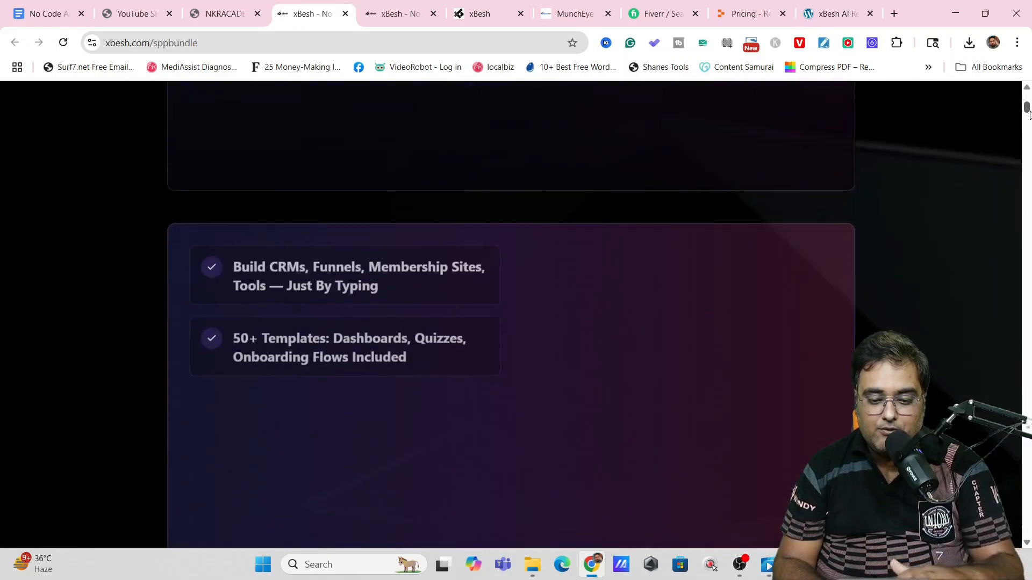
{"action": "scroll", "scroll_direction": "down", "scroll_amount": 3}
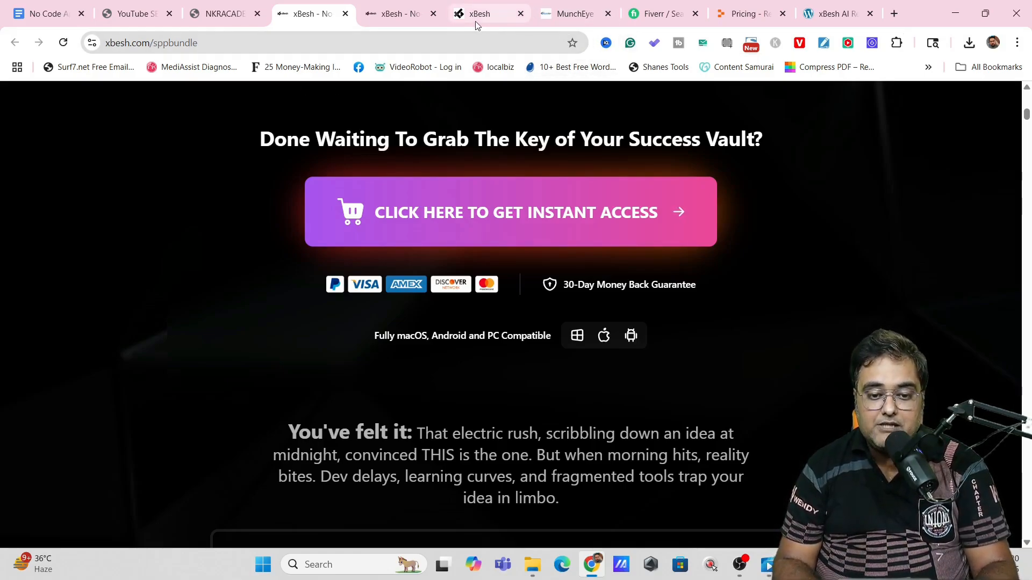
{"action": "left_click", "coordinate": [835, 13]}
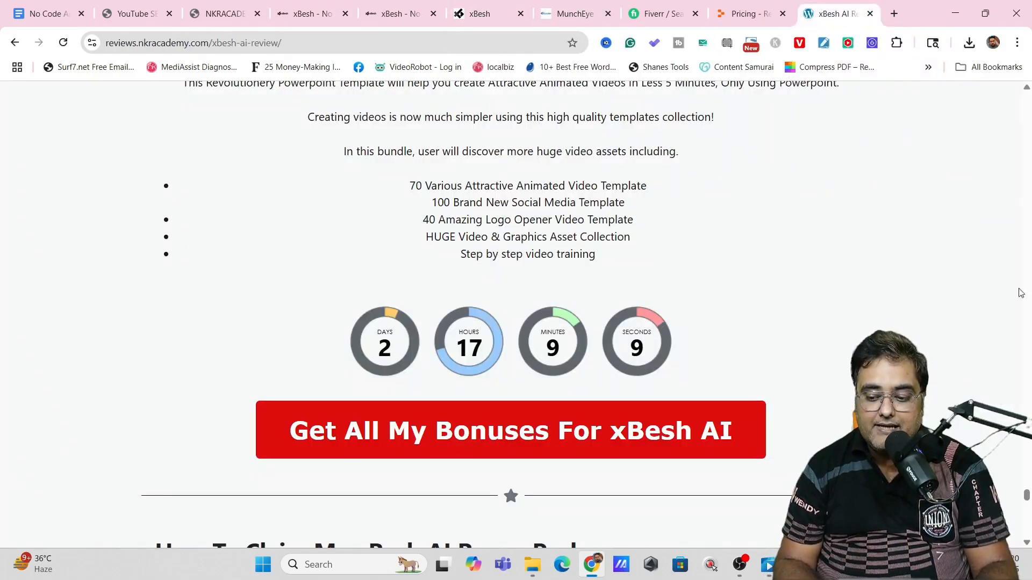
Step: Scroll the review's Pricing, OTO and $697 All Inclusive Bundle sections
{"action": "scroll", "scroll_direction": "down", "scroll_amount": 3}
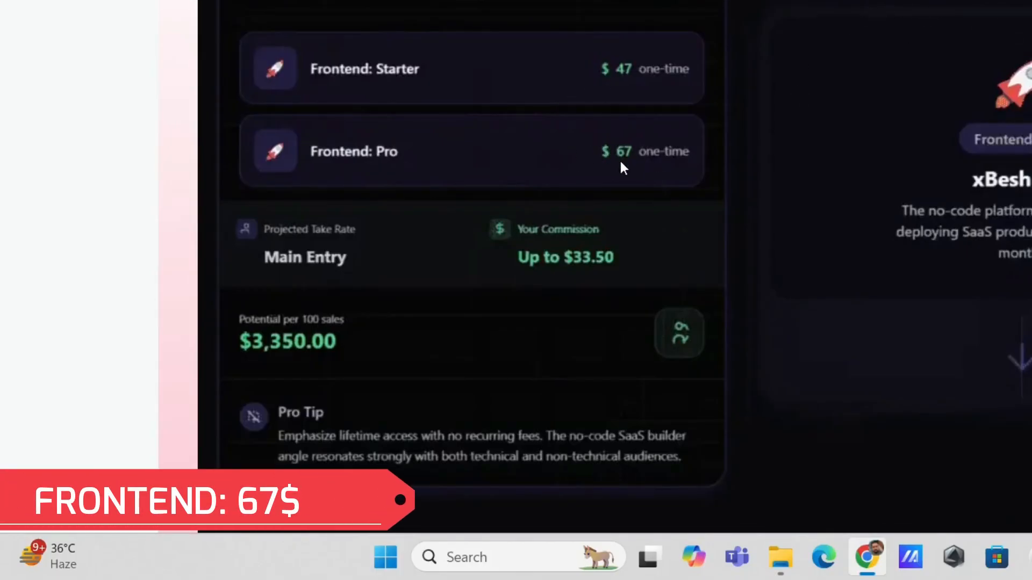
{"action": "mouse_move", "coordinate": [622, 164]}
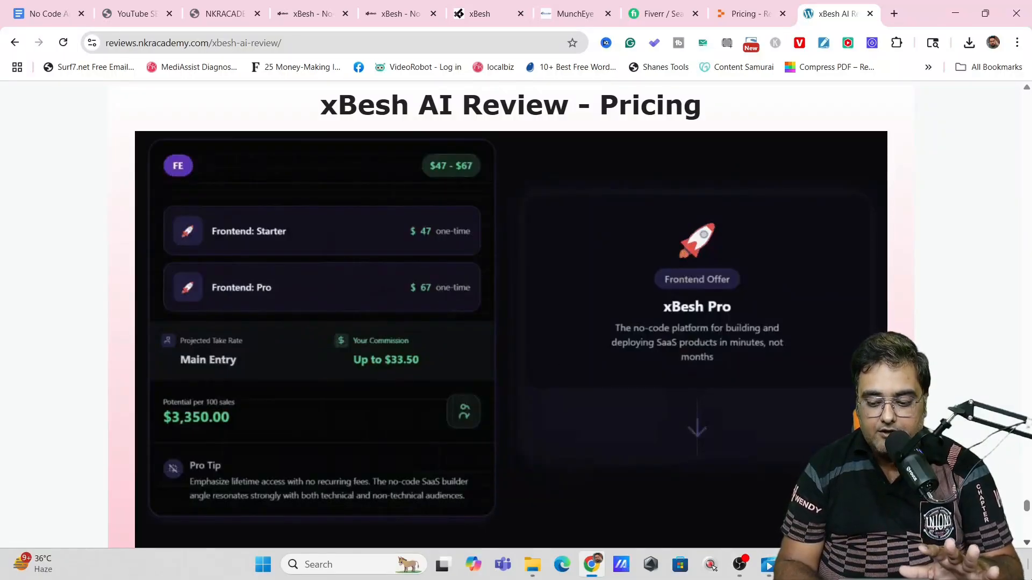
{"action": "scroll", "scroll_direction": "down", "scroll_amount": 3}
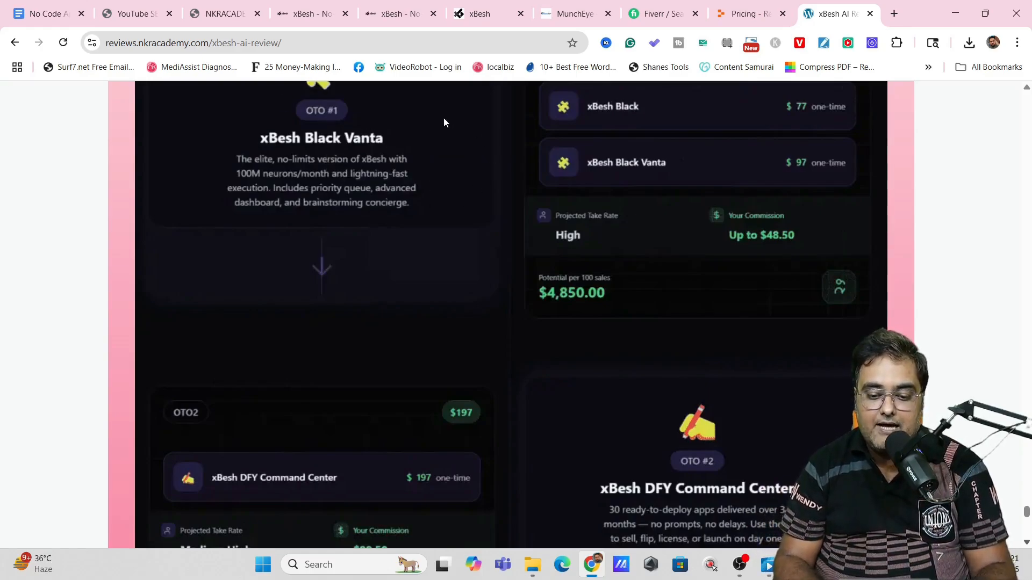
{"action": "mouse_move", "coordinate": [786, 175]}
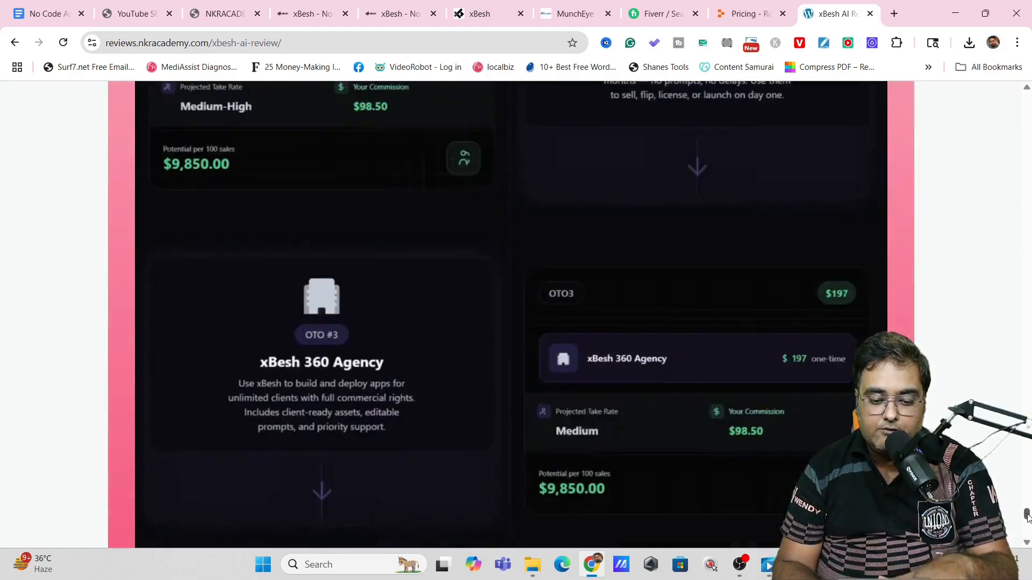
{"action": "scroll", "scroll_direction": "down", "scroll_amount": 3}
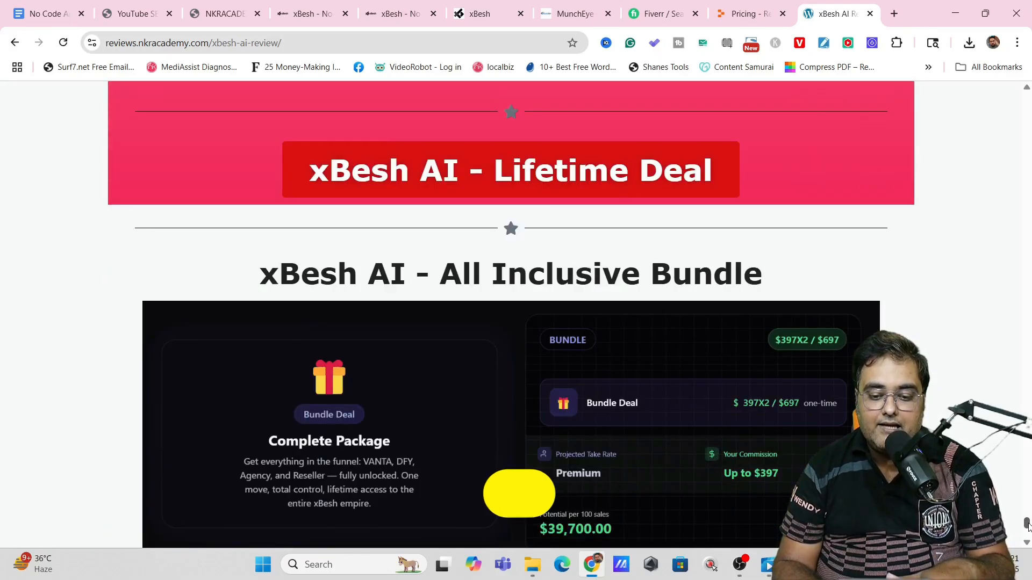
{"action": "scroll", "scroll_direction": "down", "scroll_amount": 3}
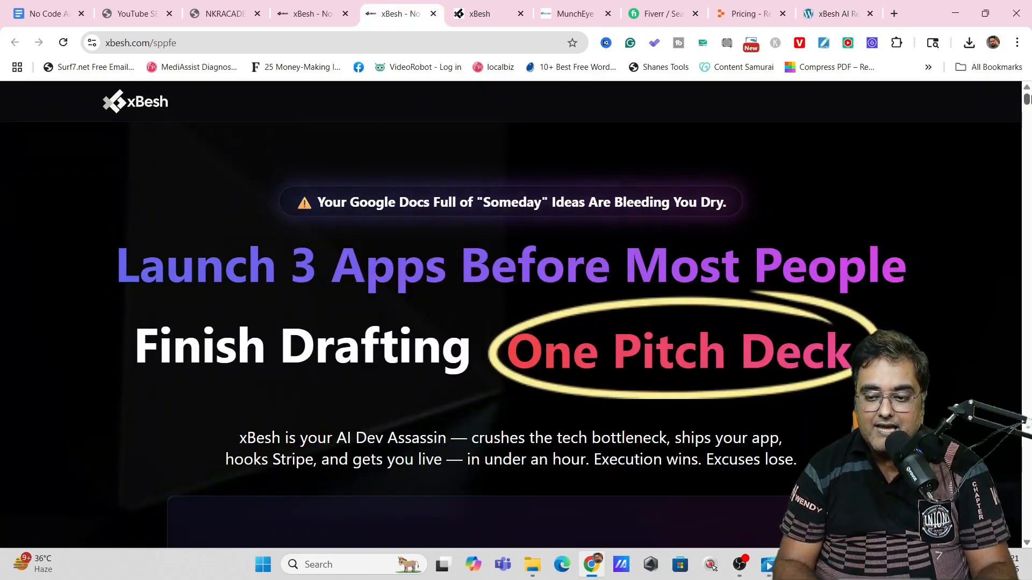
Step: Scroll xbesh.com/sppfe to the access button, then return to the review's $697 bundle deal
{"action": "scroll", "scroll_direction": "down", "scroll_amount": 3}
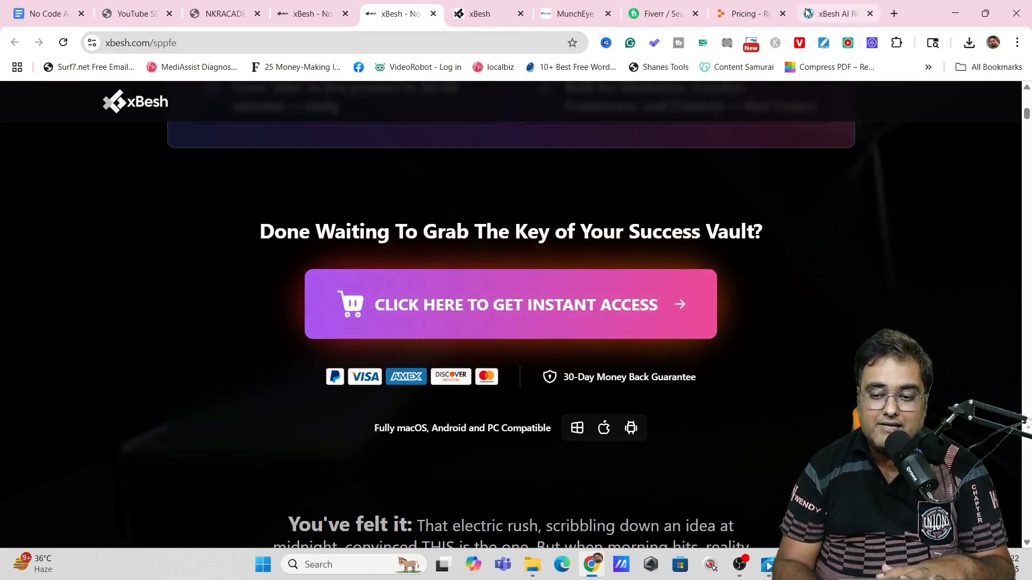
{"action": "left_click", "coordinate": [836, 13]}
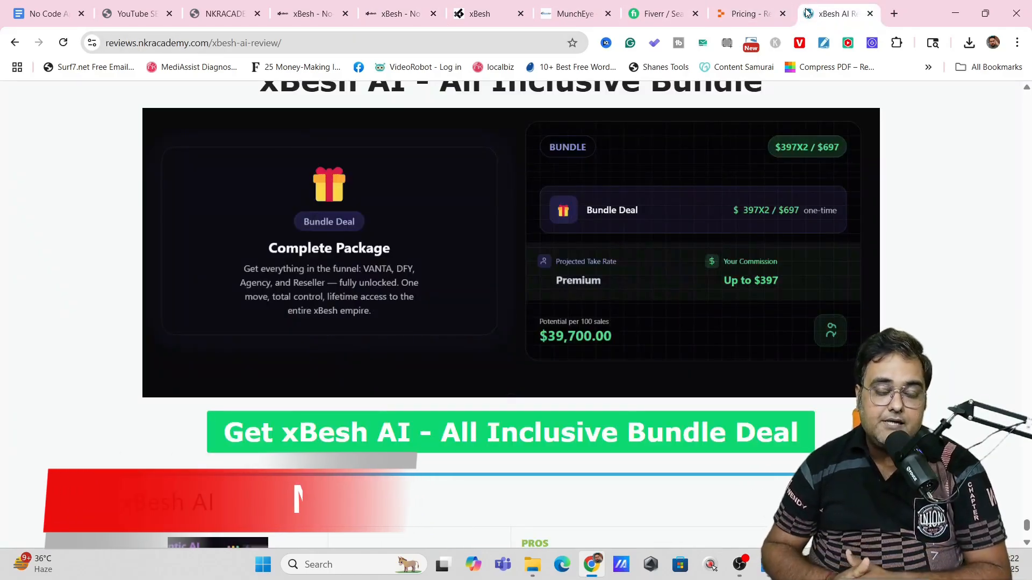